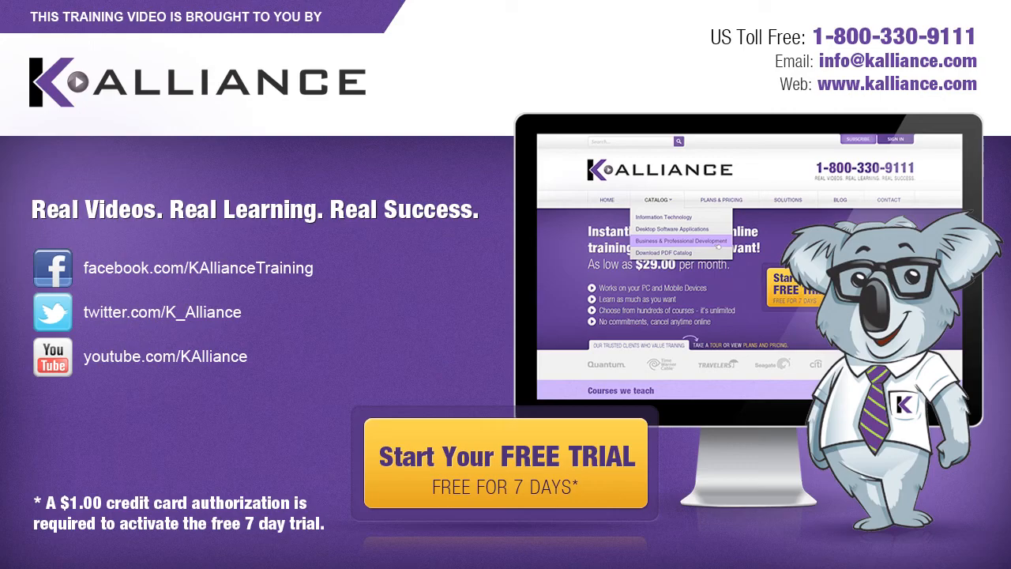
- Show the new project template gallery from the File menu
{"action": "left_click", "coordinate": [155, 548]}
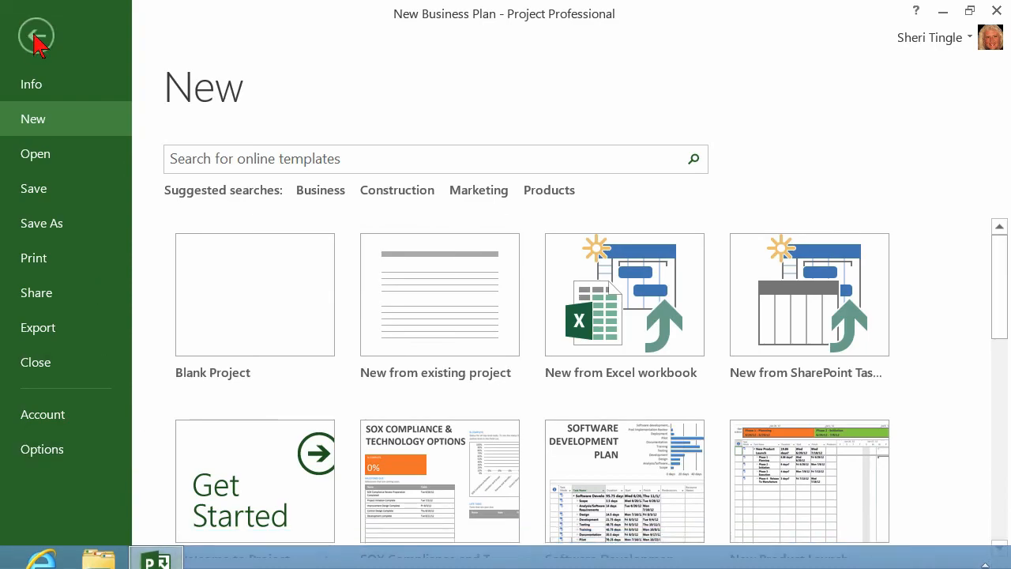
{"action": "left_click", "coordinate": [34, 36]}
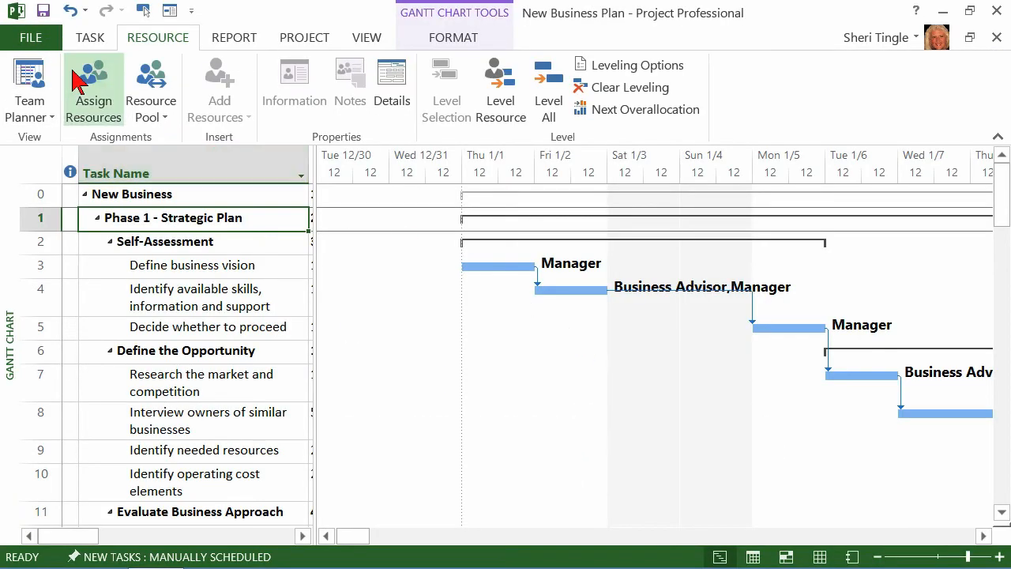
{"action": "left_click", "coordinate": [31, 38]}
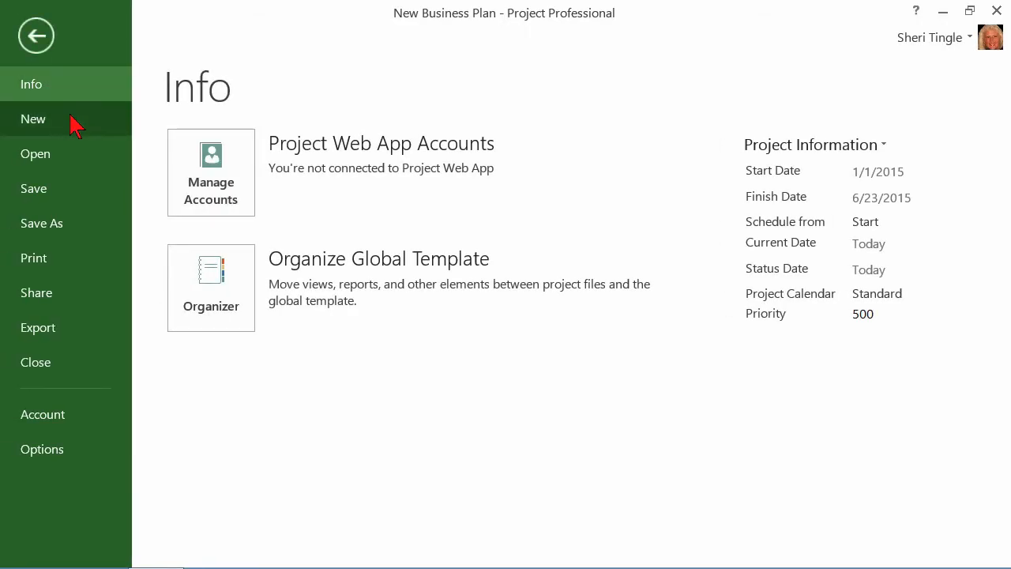
{"action": "left_click", "coordinate": [33, 118]}
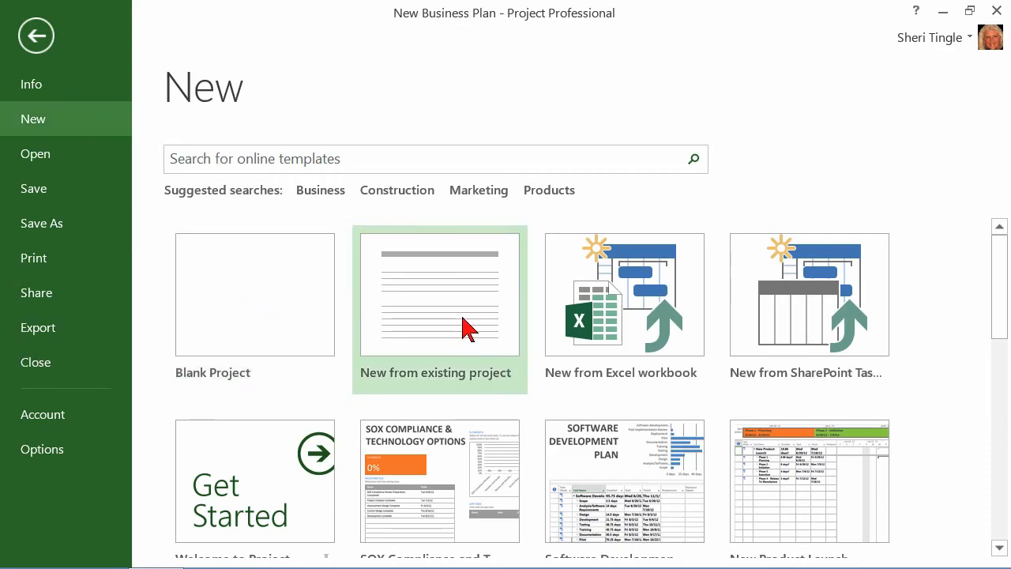
{"action": "mouse_move", "coordinate": [433, 482]}
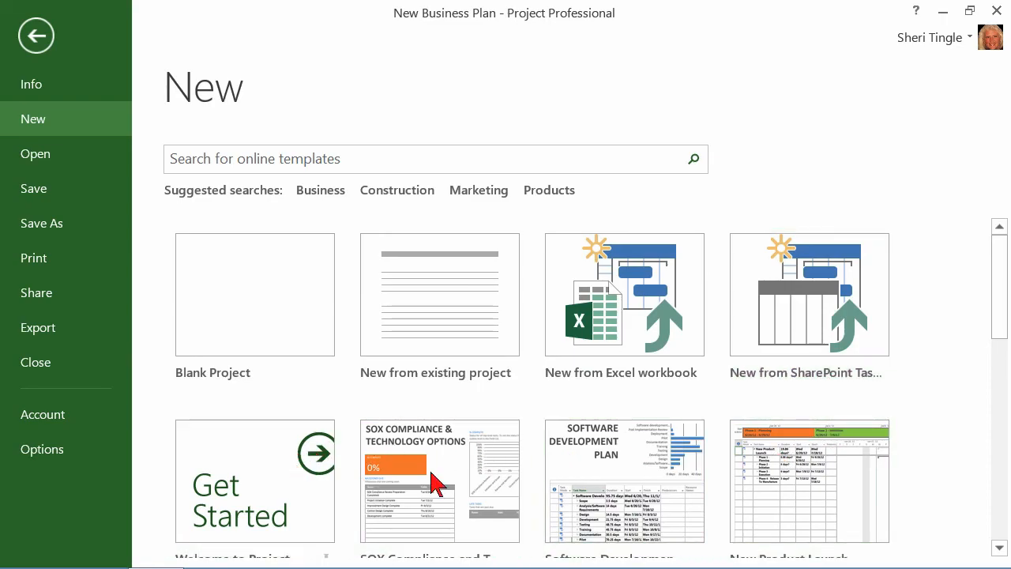
{"action": "scroll", "scroll_direction": "down", "scroll_amount": 3}
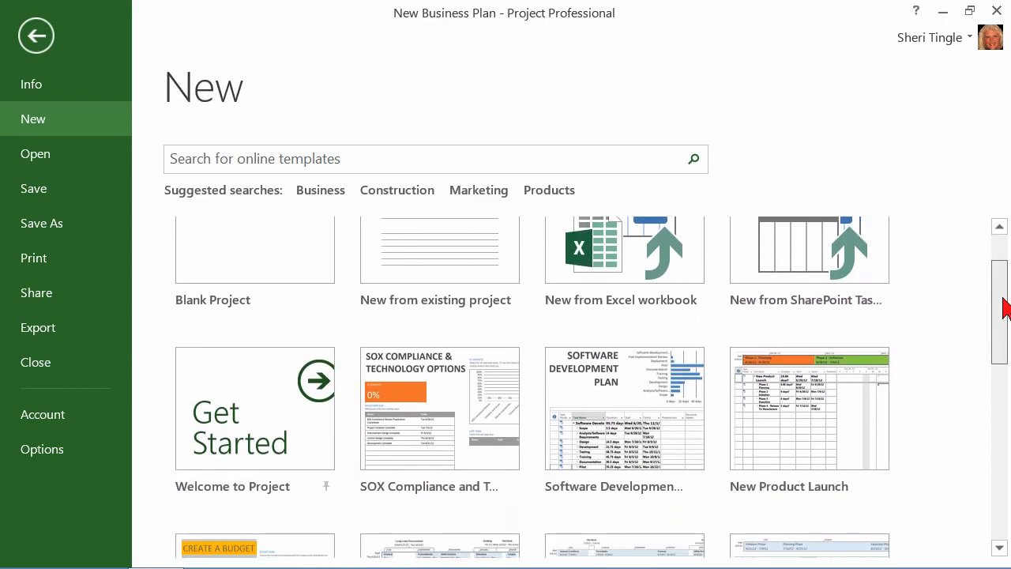
{"action": "scroll", "scroll_direction": "down", "scroll_amount": 3}
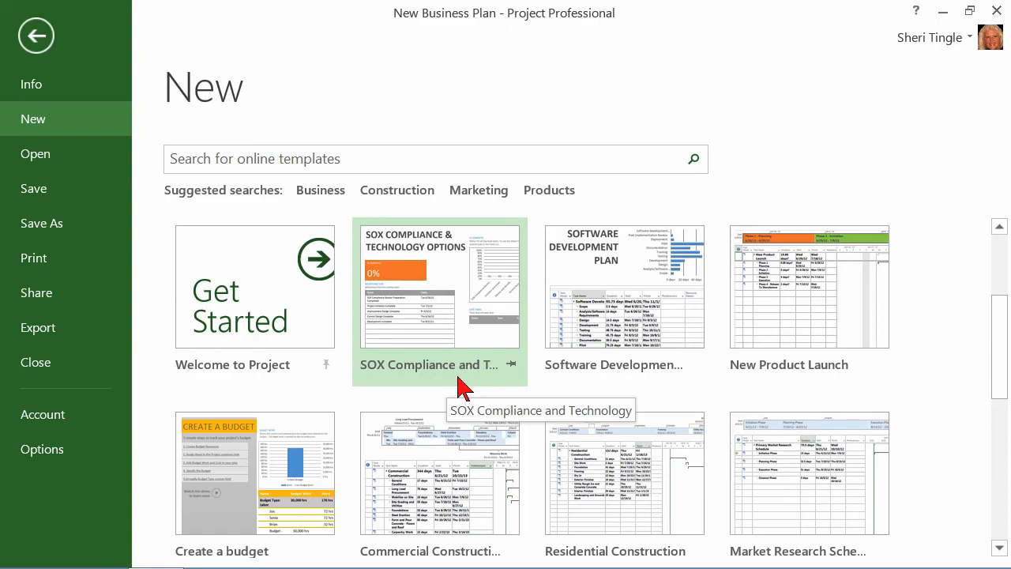
{"action": "mouse_move", "coordinate": [419, 293]}
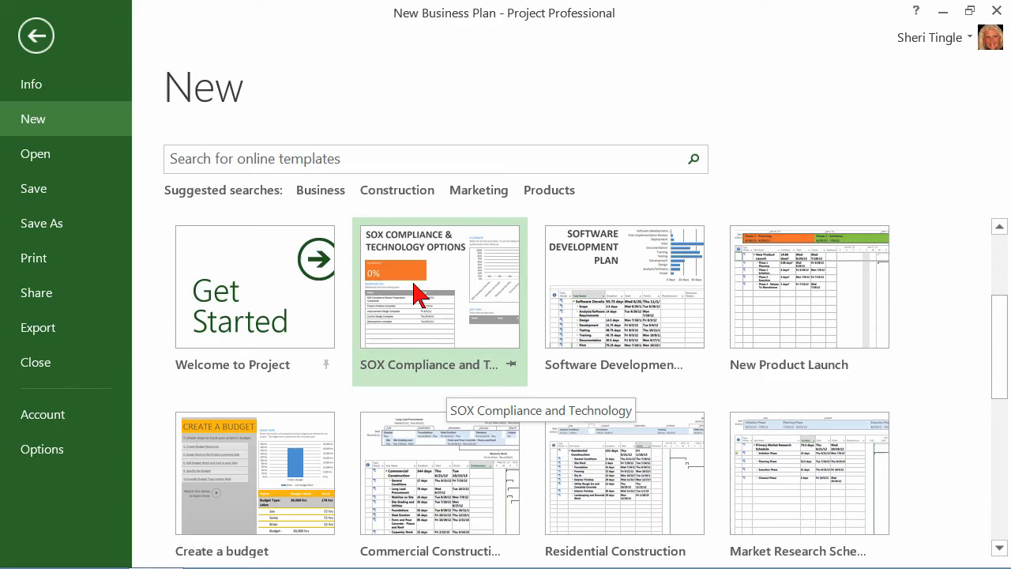
{"action": "mouse_move", "coordinate": [423, 292]}
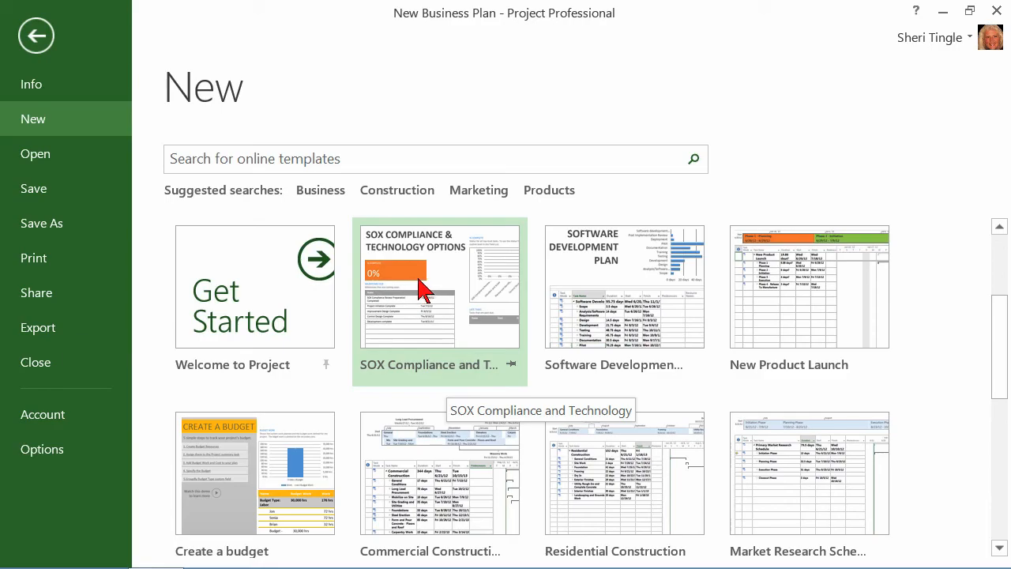
- Preview the SOX Compliance and Technology template and browse the neighbouring templates
{"action": "left_click", "coordinate": [439, 286]}
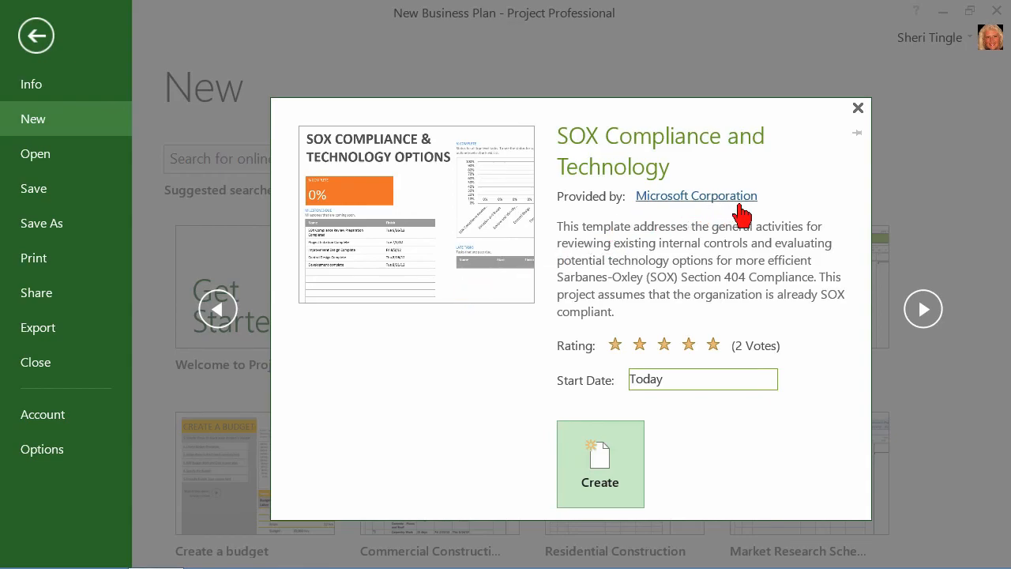
{"action": "mouse_move", "coordinate": [667, 218]}
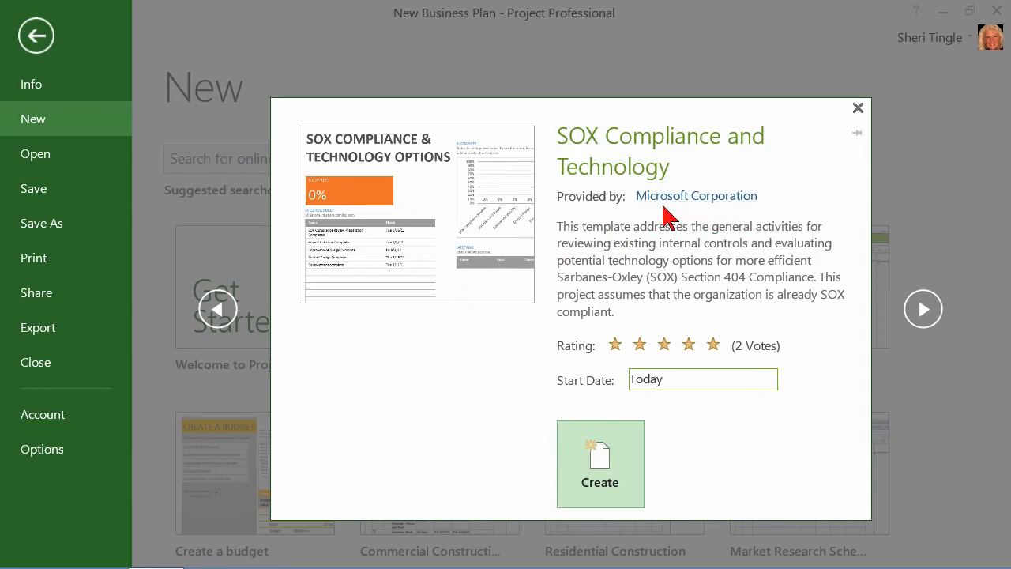
{"action": "mouse_move", "coordinate": [678, 215]}
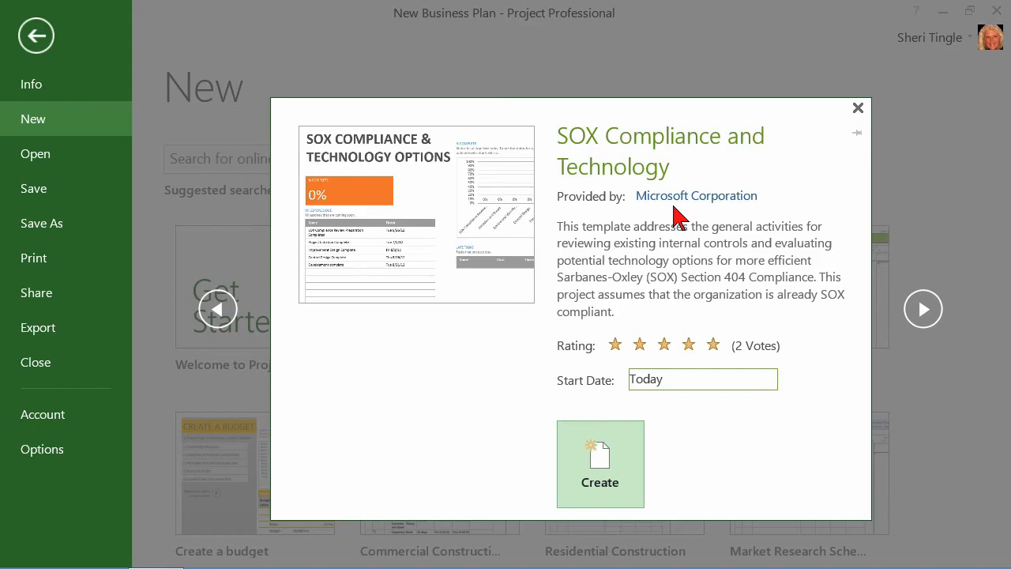
{"action": "mouse_move", "coordinate": [818, 183]}
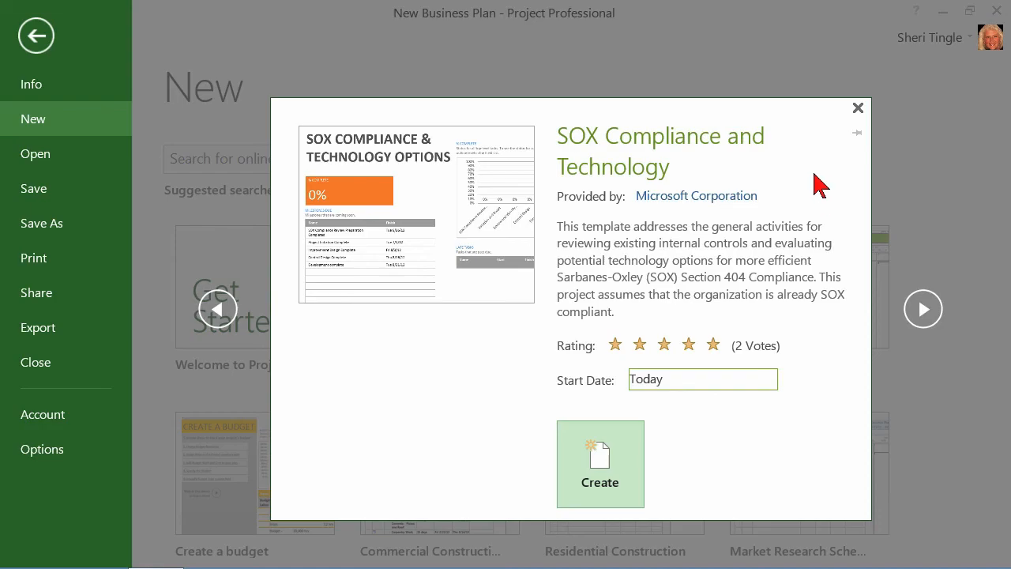
{"action": "mouse_move", "coordinate": [923, 308]}
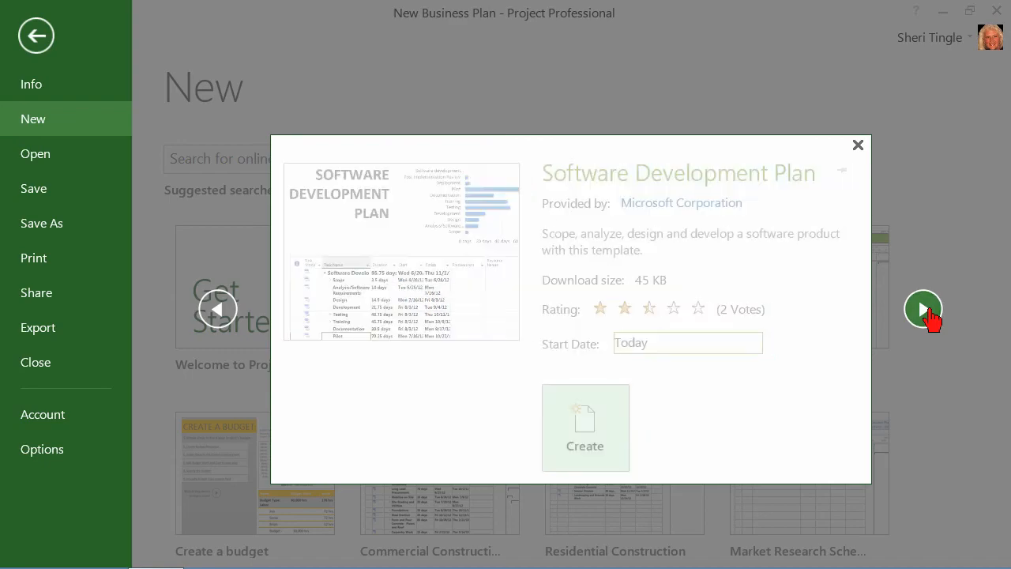
{"action": "left_click", "coordinate": [922, 308]}
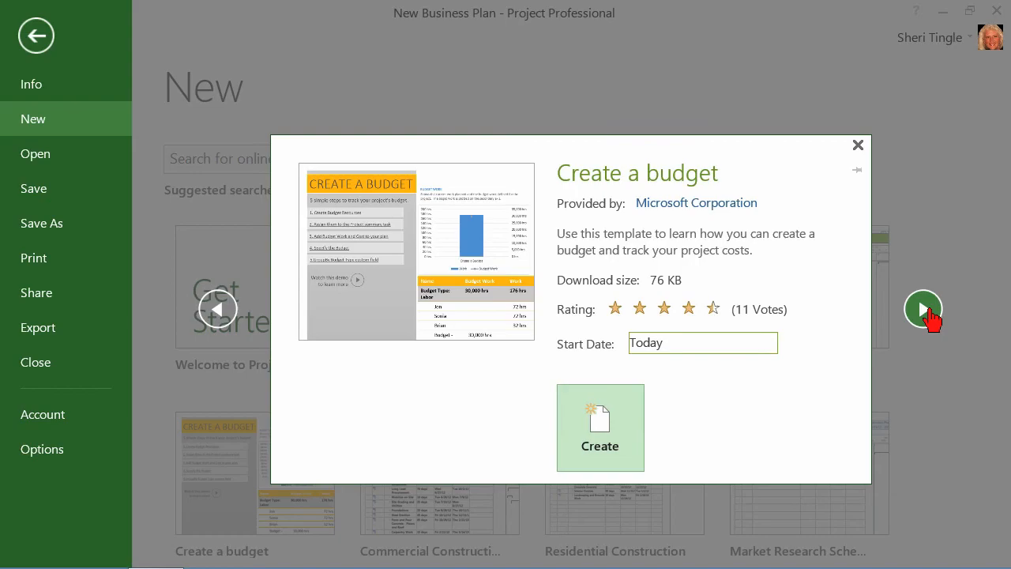
{"action": "left_click", "coordinate": [922, 309]}
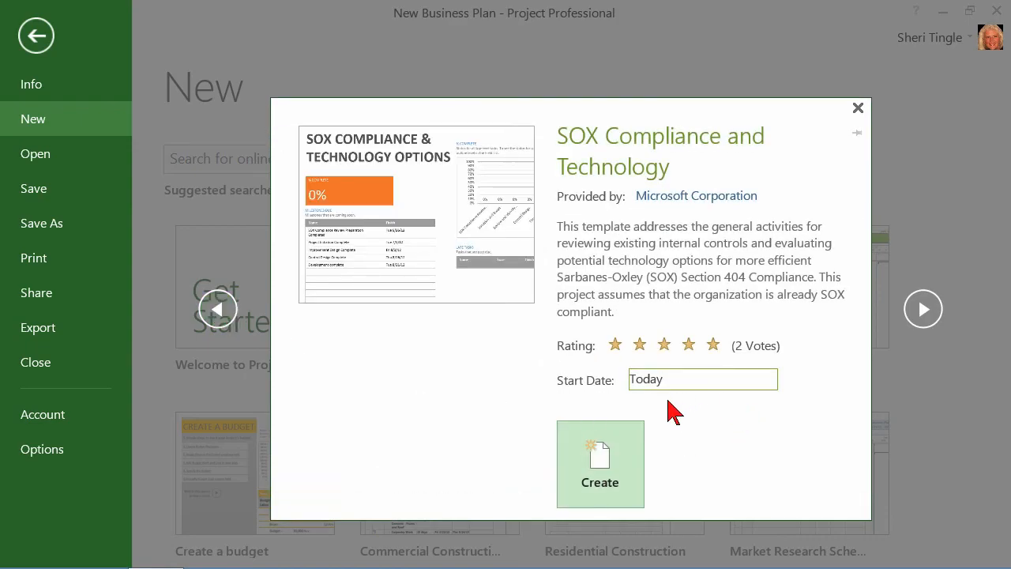
{"action": "mouse_move", "coordinate": [664, 417]}
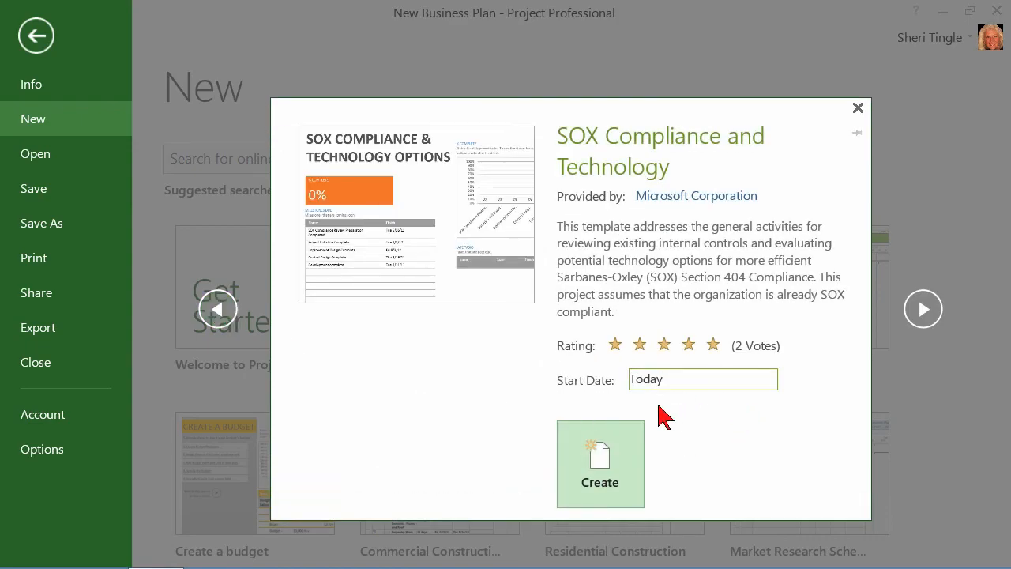
- Create a SOX Compliance and Technology project with start date 1/1/2015
{"action": "left_click", "coordinate": [702, 380]}
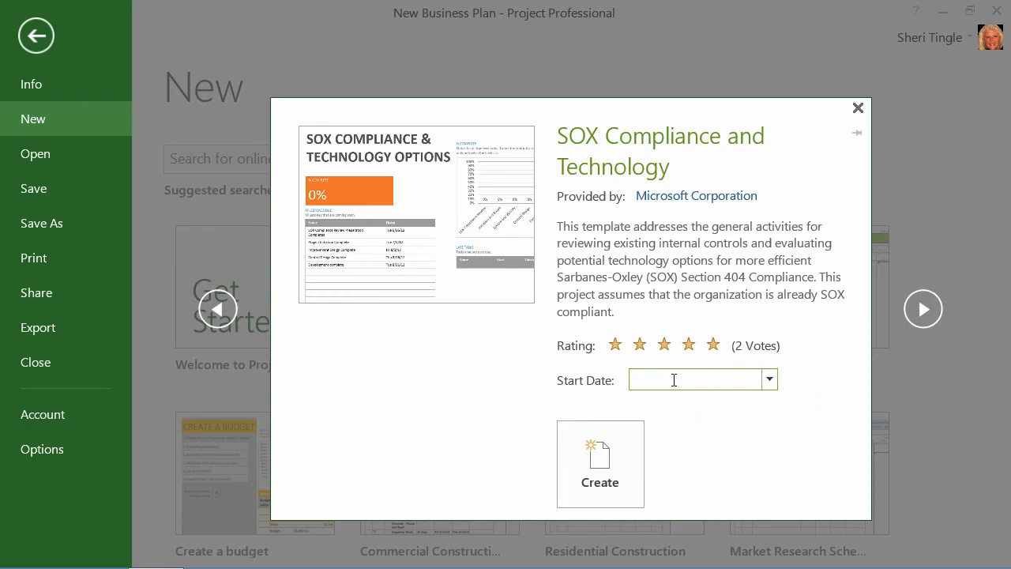
{"action": "type", "text": "1/1/2015"}
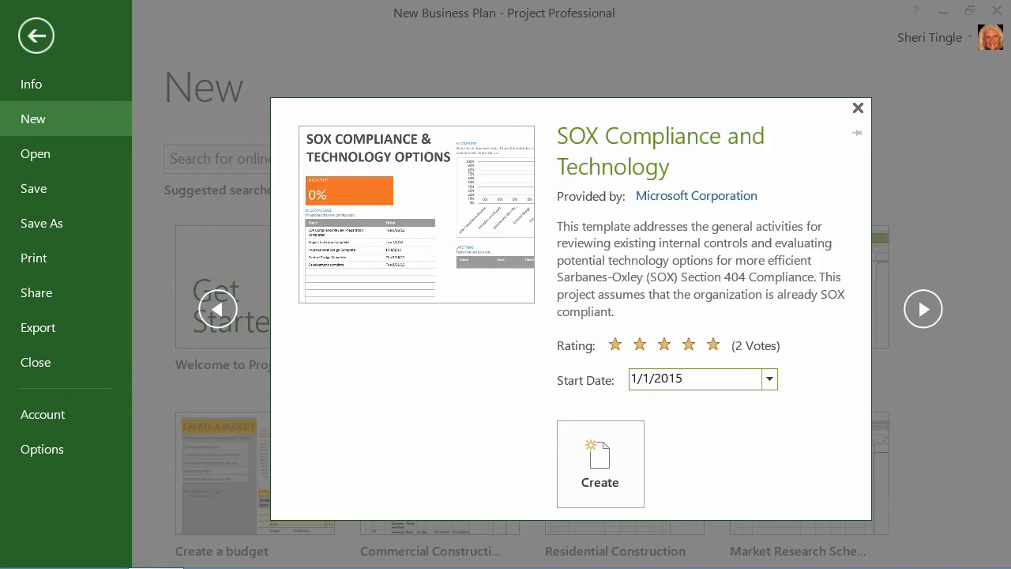
{"action": "mouse_move", "coordinate": [600, 465]}
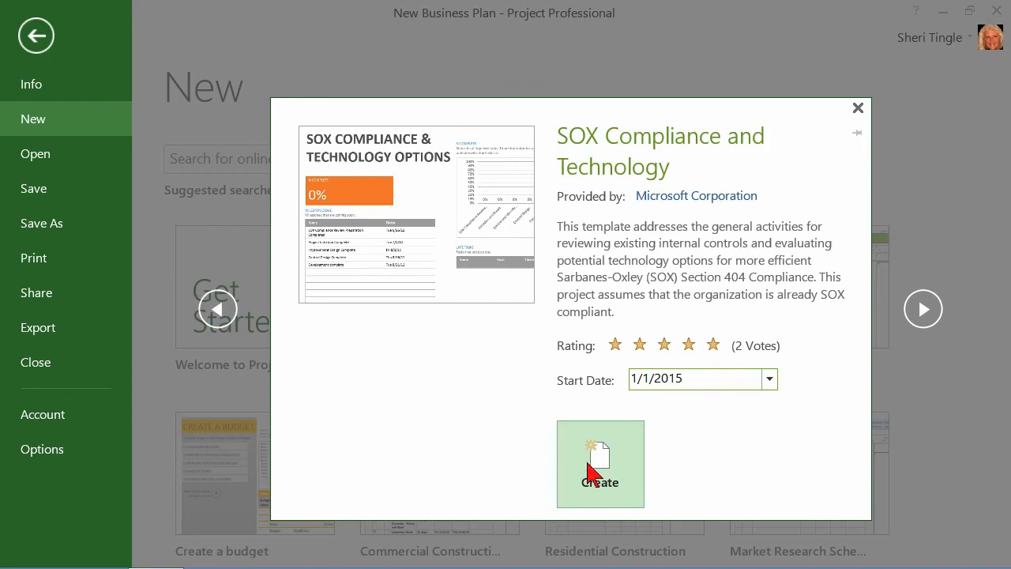
{"action": "left_click", "coordinate": [600, 464]}
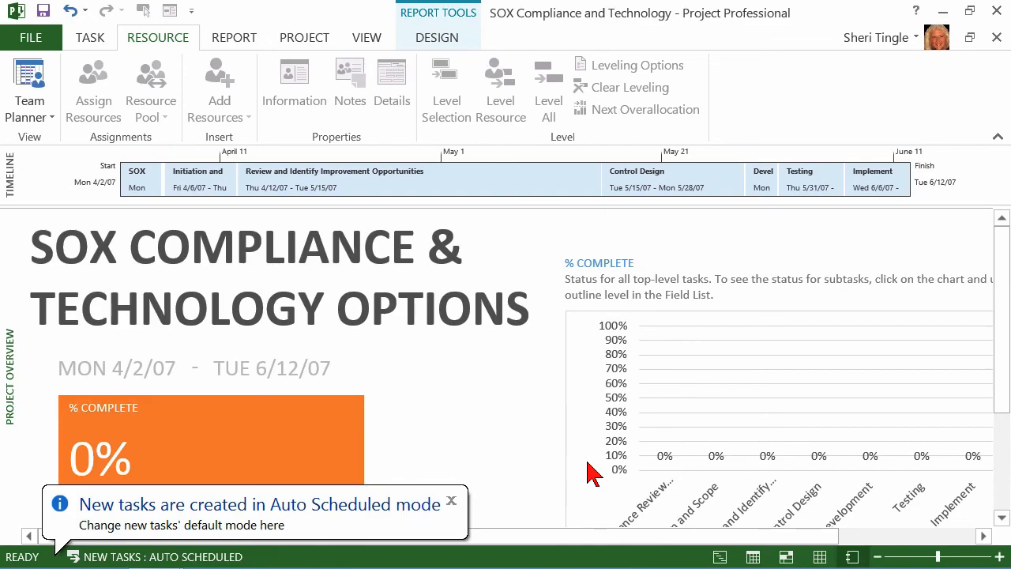
- Scroll the Project Overview report down to milestones and late tasks, then back to the top
{"action": "left_click", "coordinate": [452, 499]}
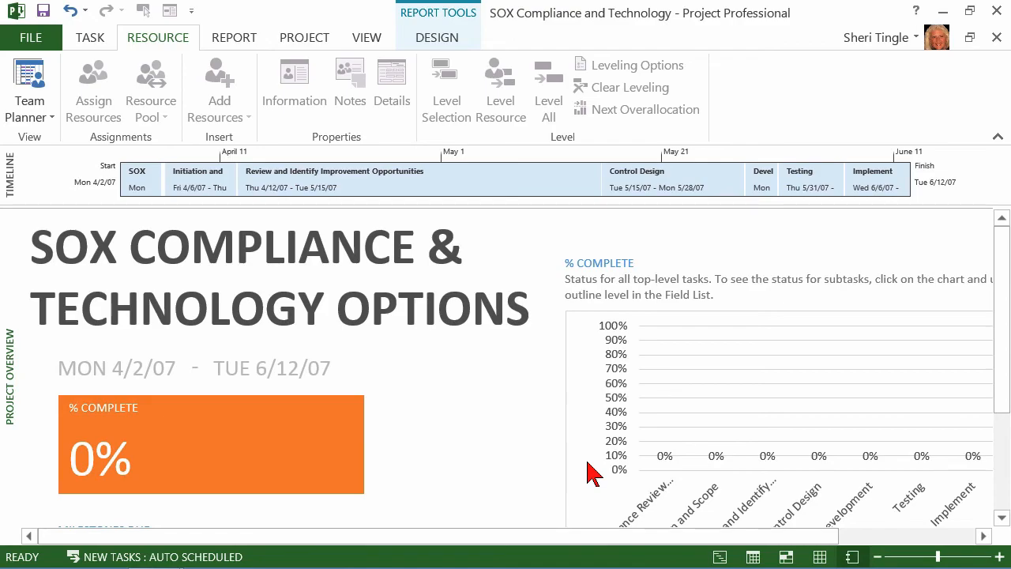
{"action": "mouse_move", "coordinate": [12, 417]}
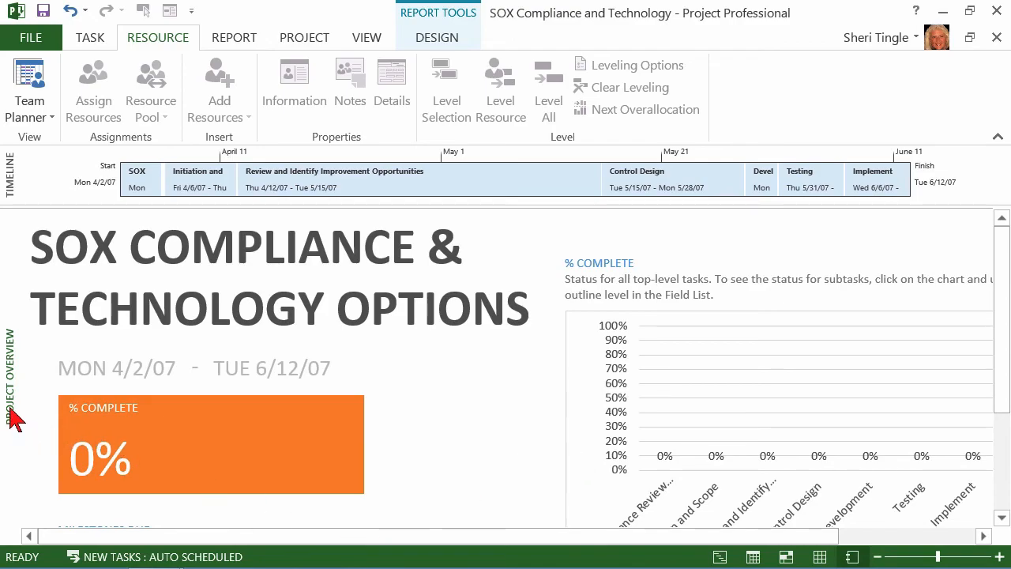
{"action": "mouse_move", "coordinate": [16, 471]}
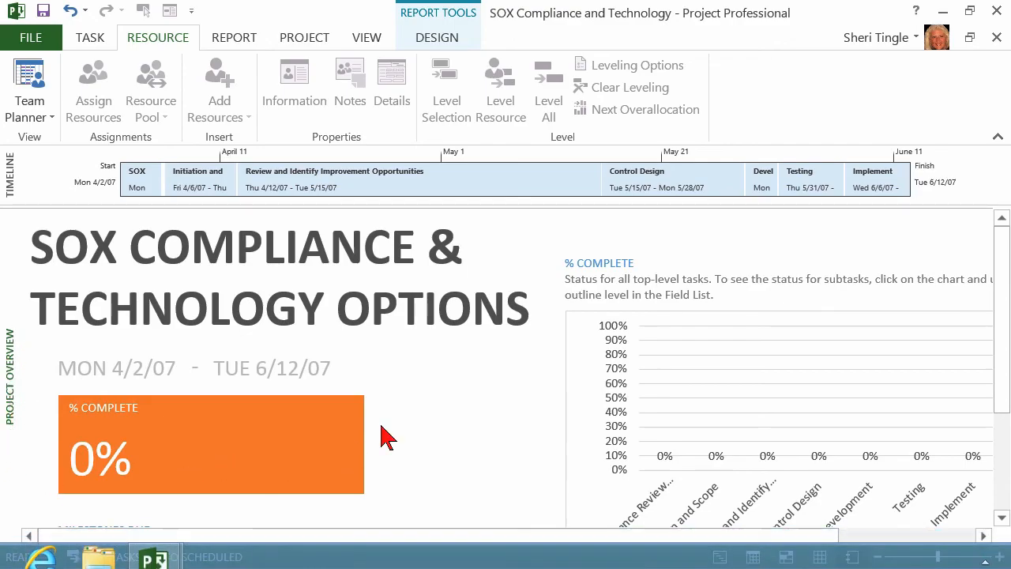
{"action": "mouse_move", "coordinate": [161, 509]}
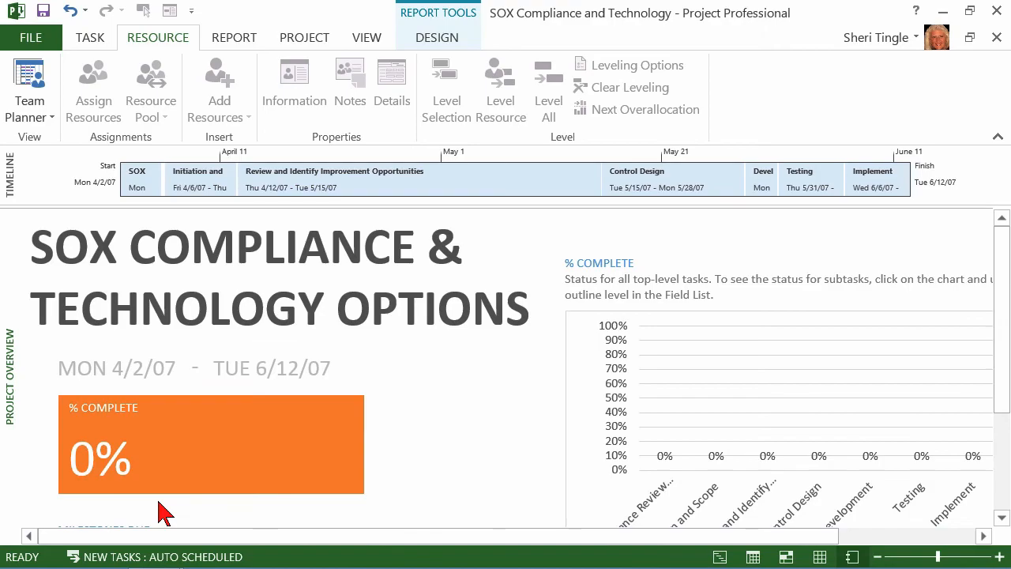
{"action": "mouse_move", "coordinate": [815, 343]}
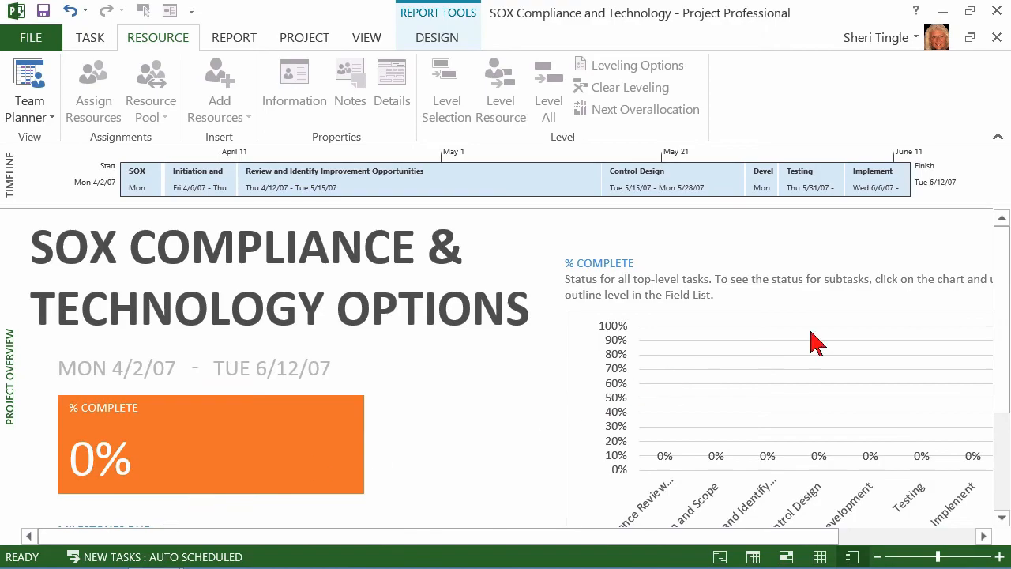
{"action": "scroll", "scroll_direction": "down", "scroll_amount": 3}
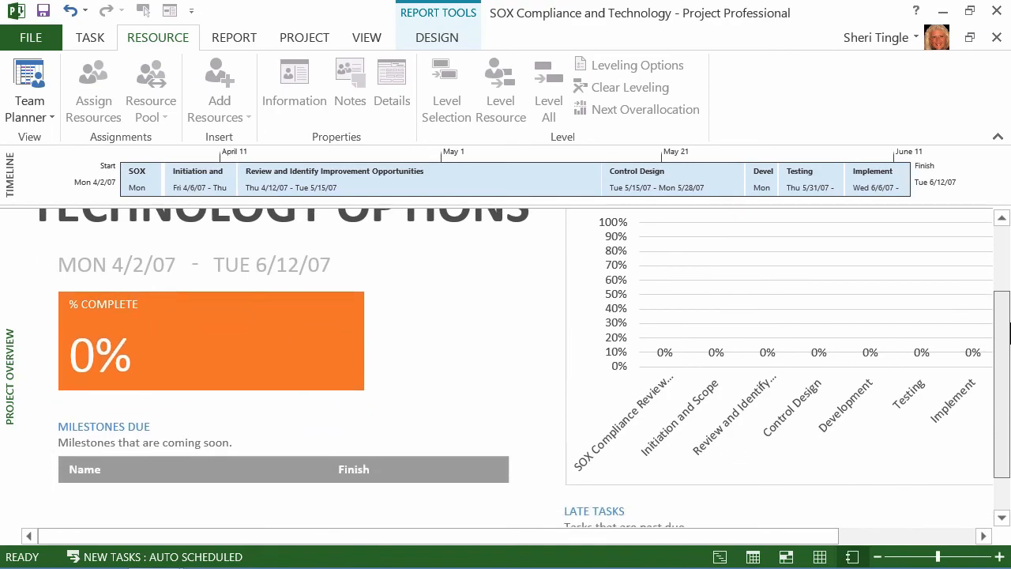
{"action": "scroll", "scroll_direction": "down", "scroll_amount": 3}
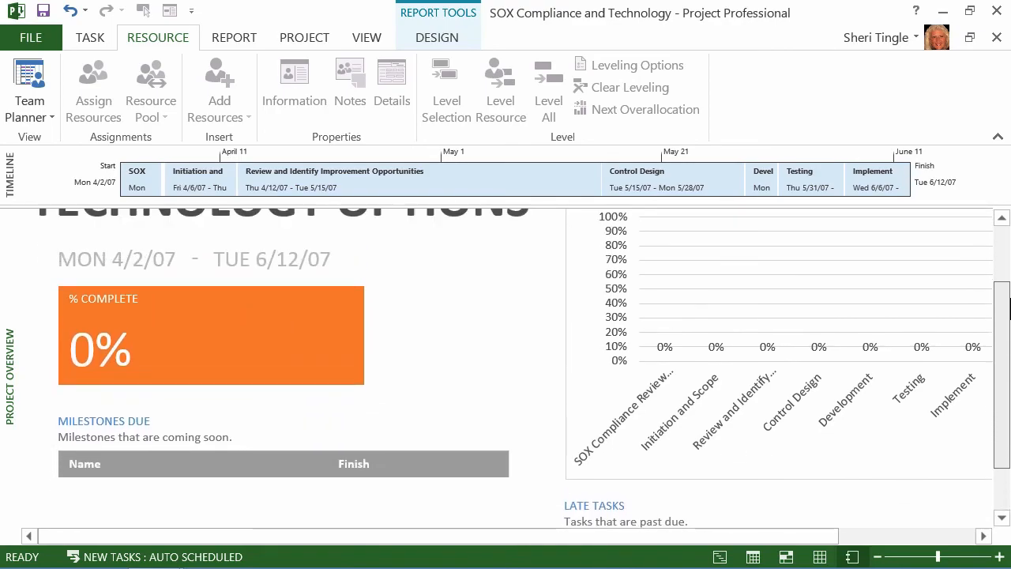
{"action": "scroll", "scroll_direction": "up", "scroll_amount": 3}
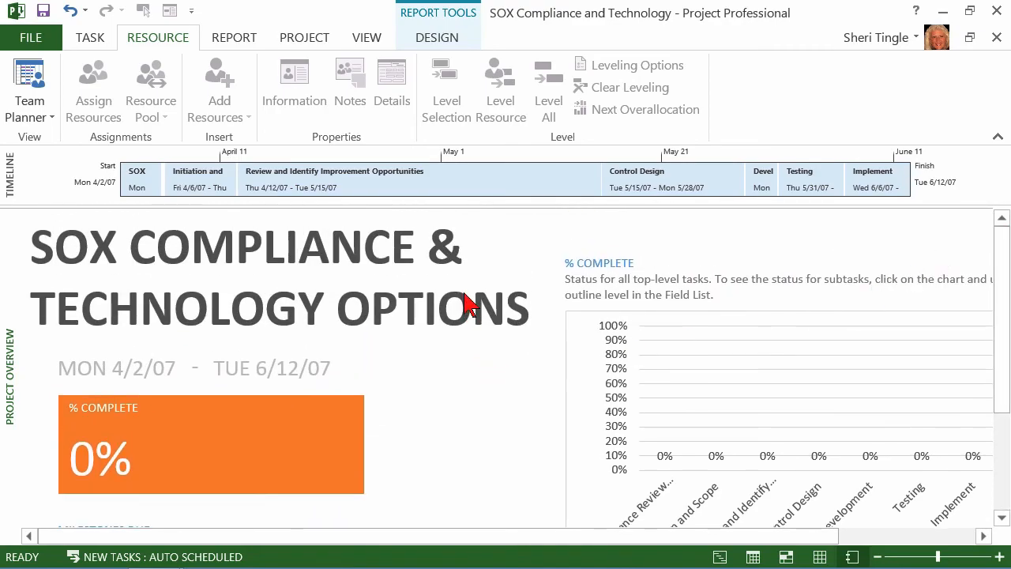
{"action": "mouse_move", "coordinate": [103, 424]}
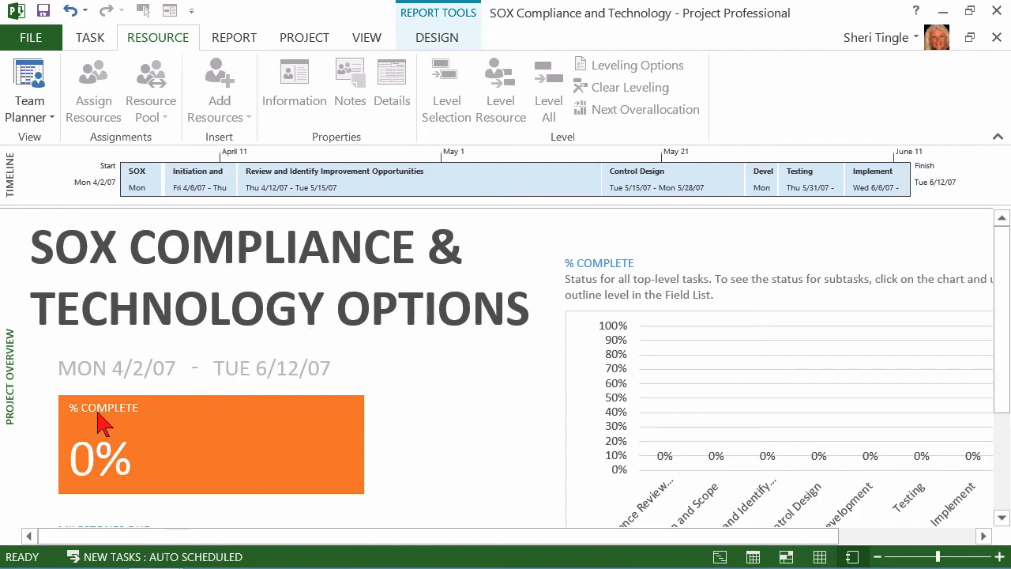
{"action": "mouse_move", "coordinate": [567, 307]}
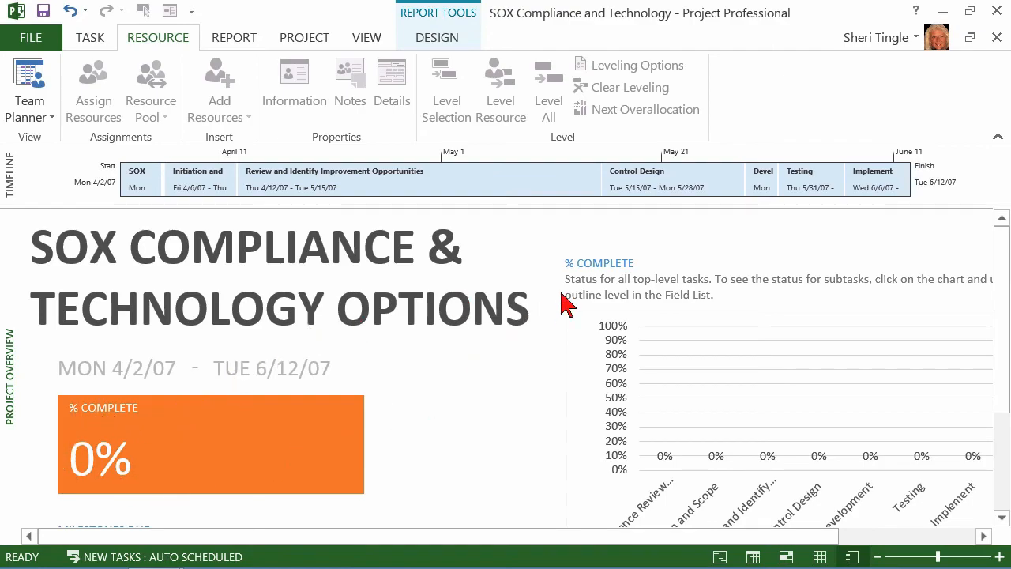
{"action": "mouse_move", "coordinate": [940, 466]}
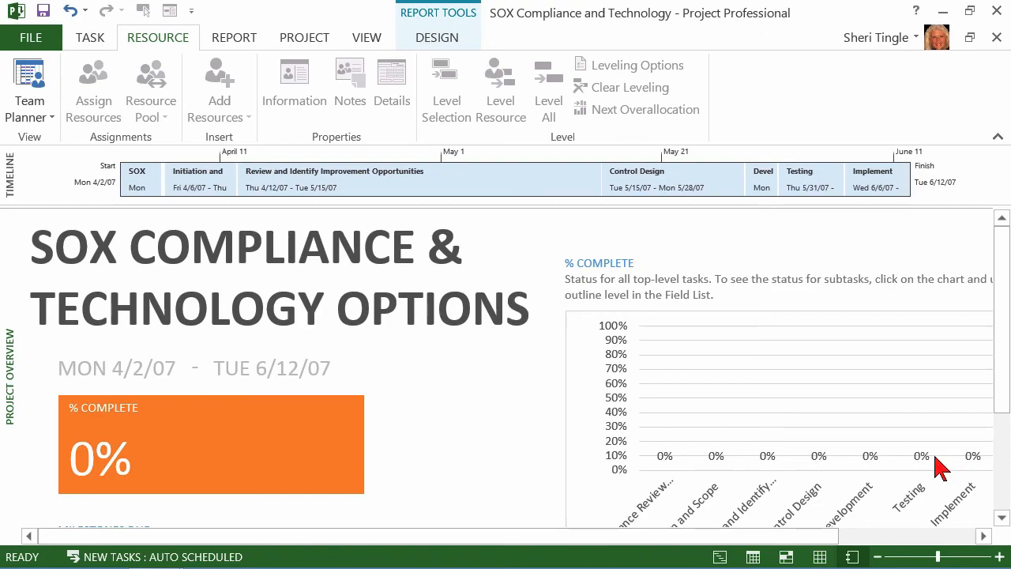
{"action": "mouse_move", "coordinate": [556, 287]}
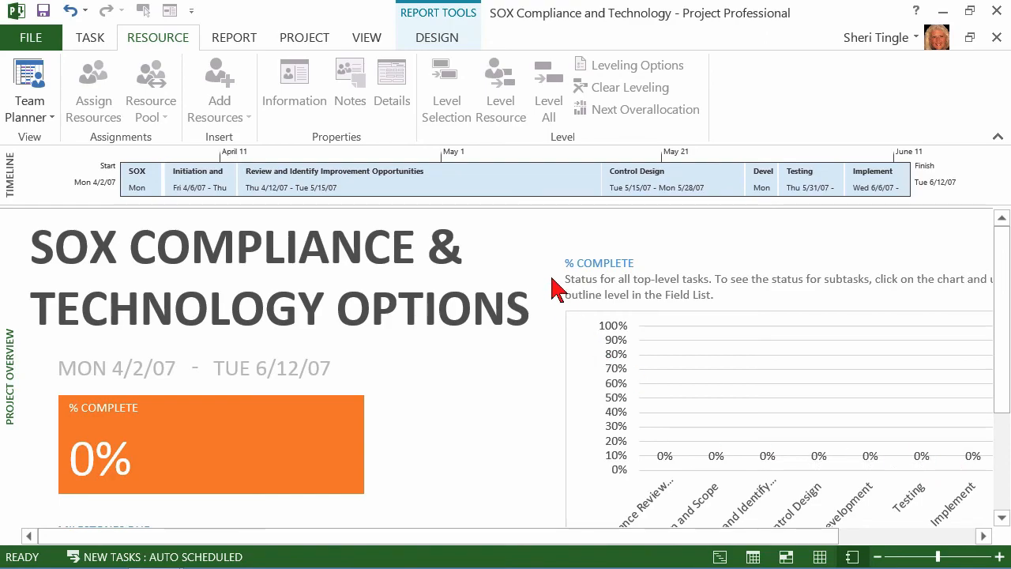
{"action": "mouse_move", "coordinate": [86, 134]}
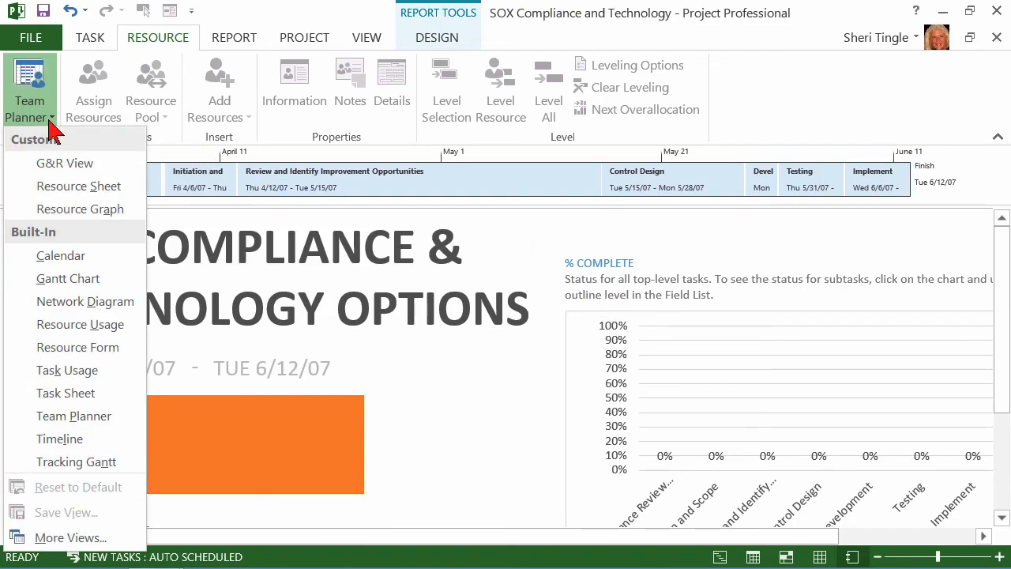
{"action": "mouse_move", "coordinate": [60, 256]}
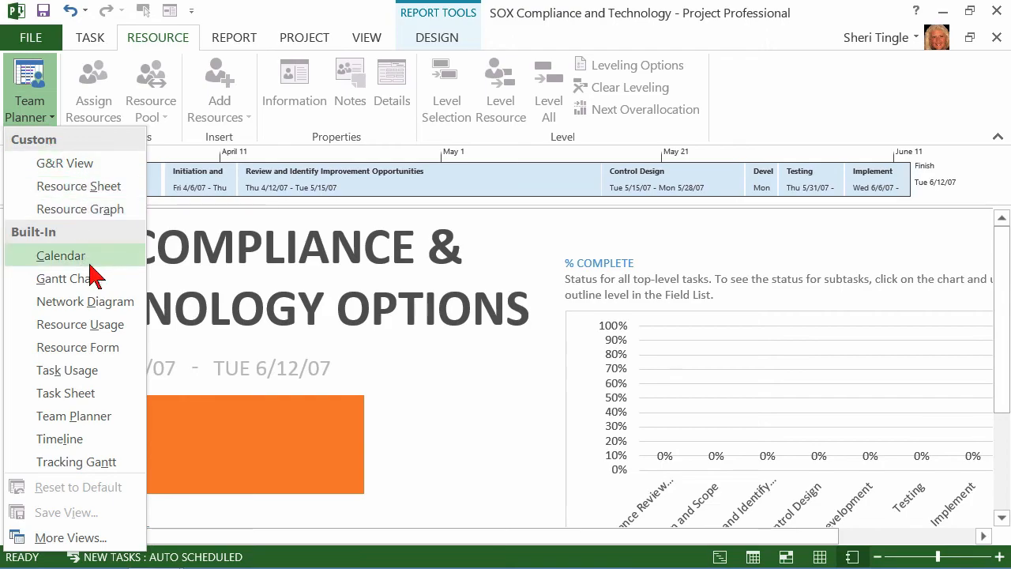
- Switch the SOX project to Gantt Chart view from the Team Planner views list
{"action": "left_click", "coordinate": [70, 278]}
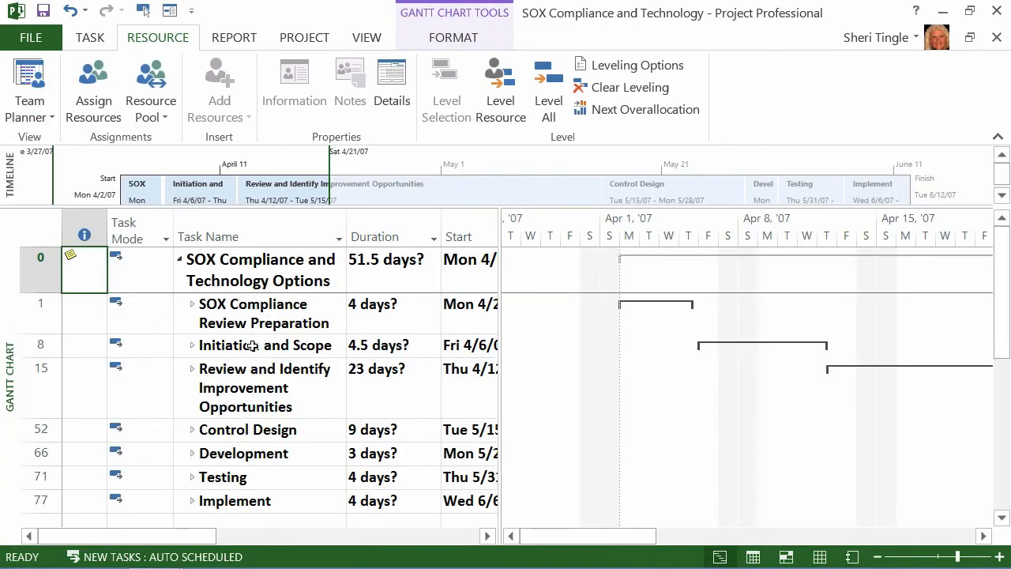
{"action": "mouse_move", "coordinate": [342, 370]}
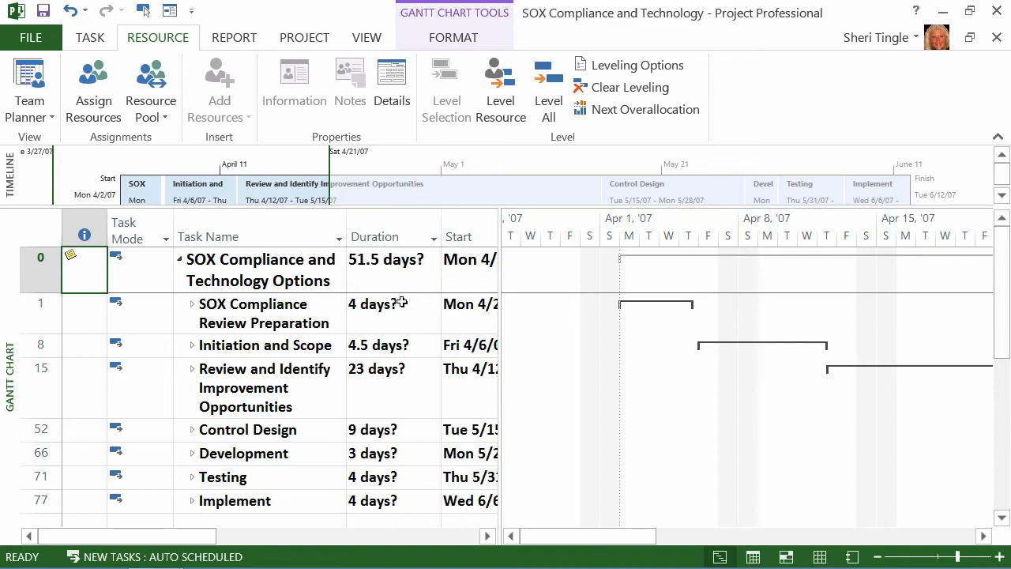
{"action": "mouse_move", "coordinate": [411, 519]}
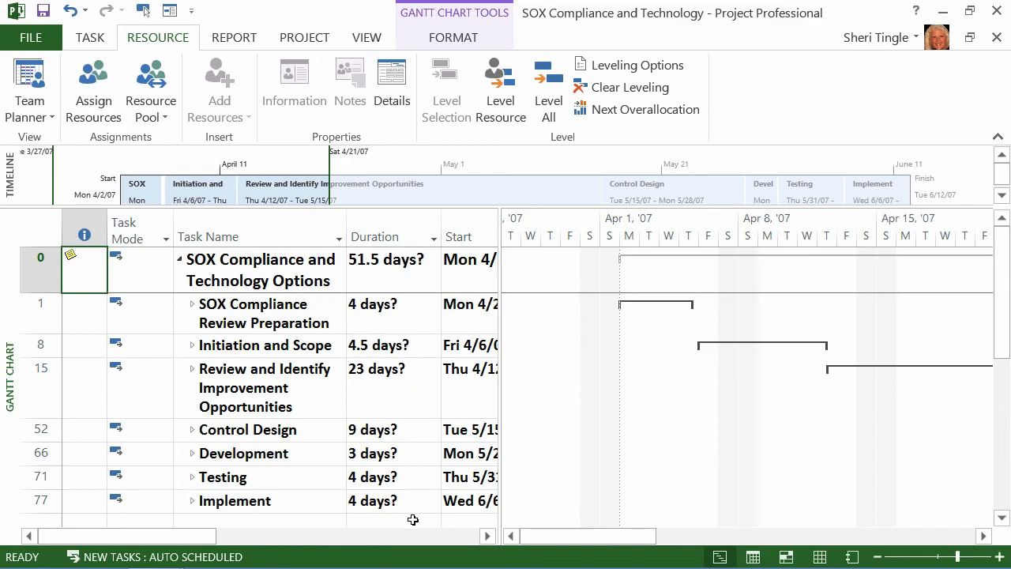
{"action": "mouse_move", "coordinate": [395, 496]}
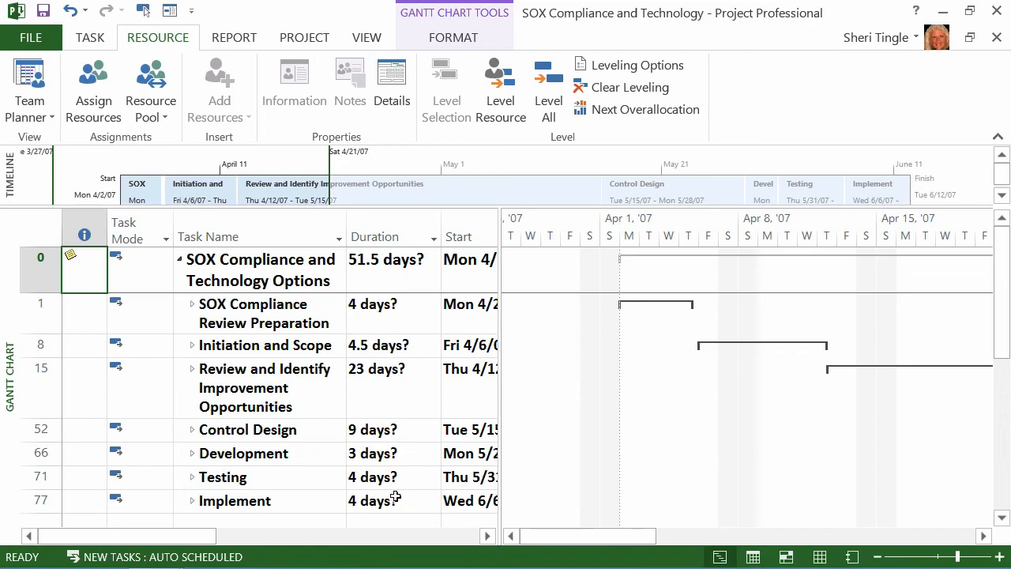
- Expand the SOX Compliance Review Preparation phase and hide the ribbon
{"action": "left_click", "coordinate": [193, 303]}
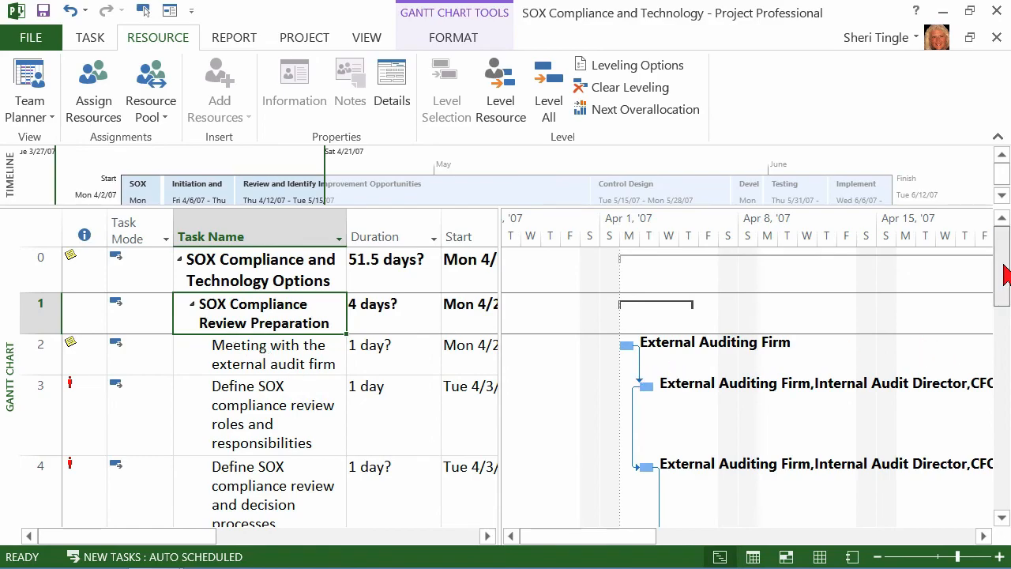
{"action": "scroll", "scroll_direction": "down", "scroll_amount": 3}
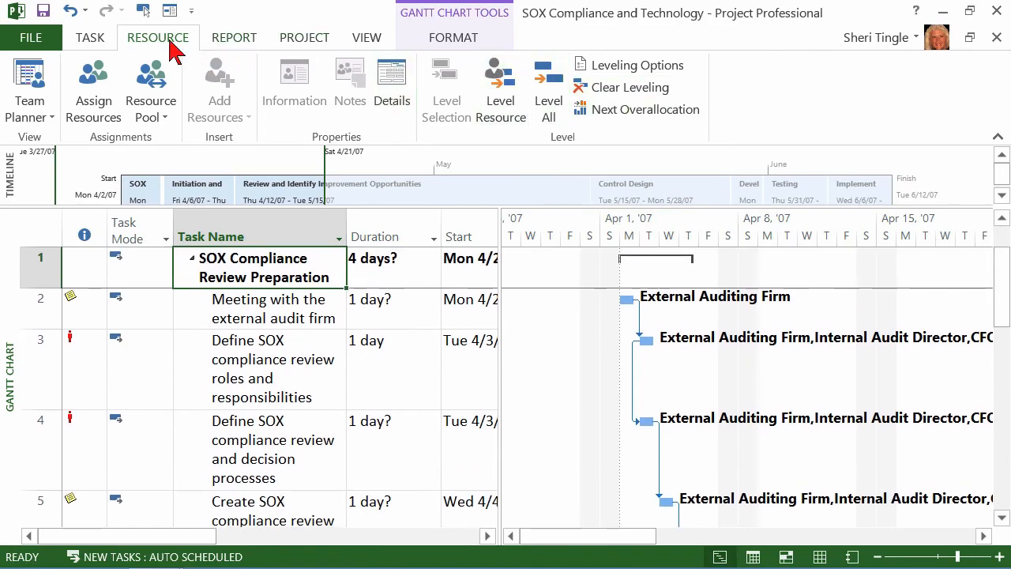
{"action": "left_click", "coordinate": [158, 38]}
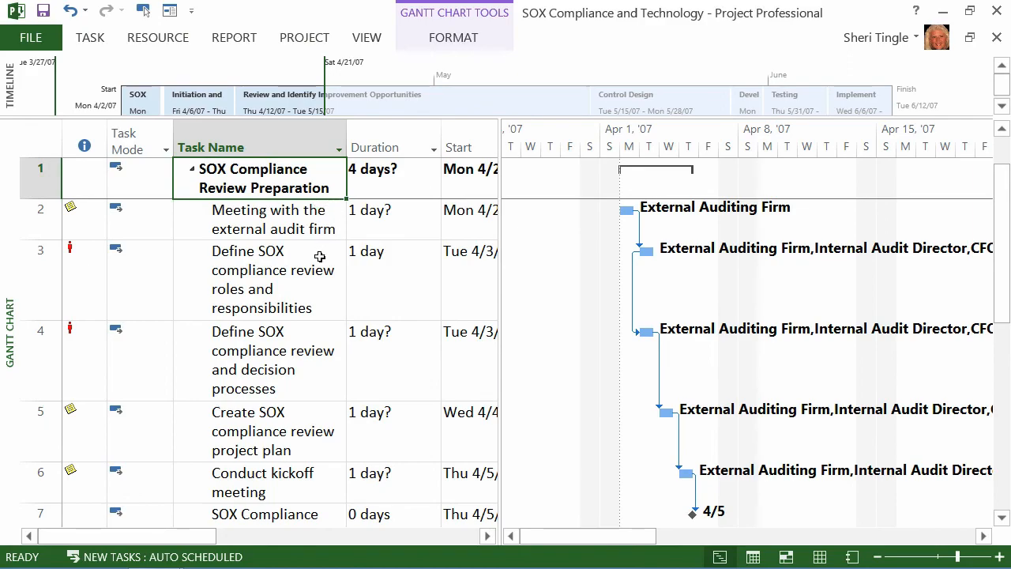
{"action": "mouse_move", "coordinate": [274, 350]}
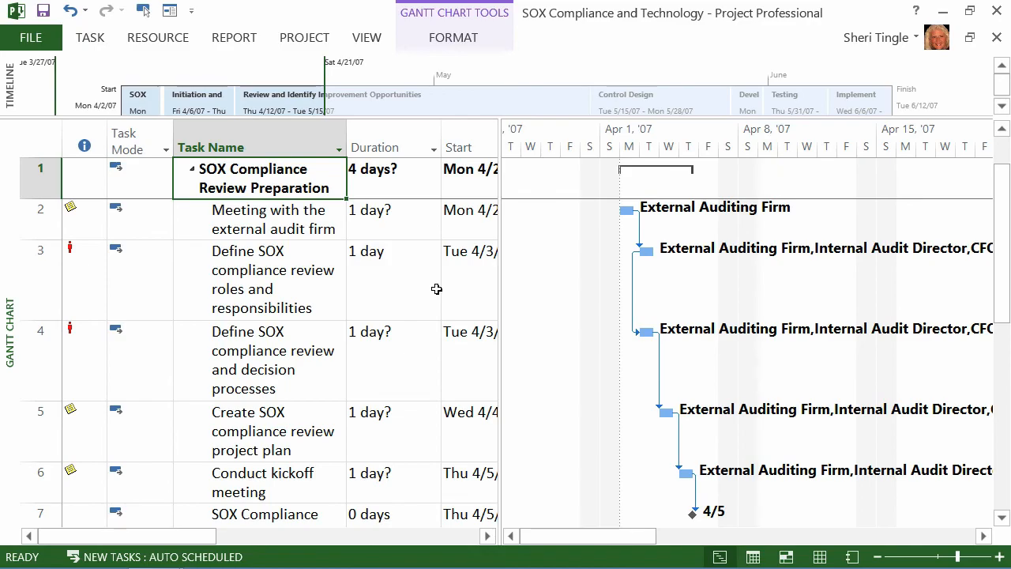
{"action": "mouse_move", "coordinate": [410, 284]}
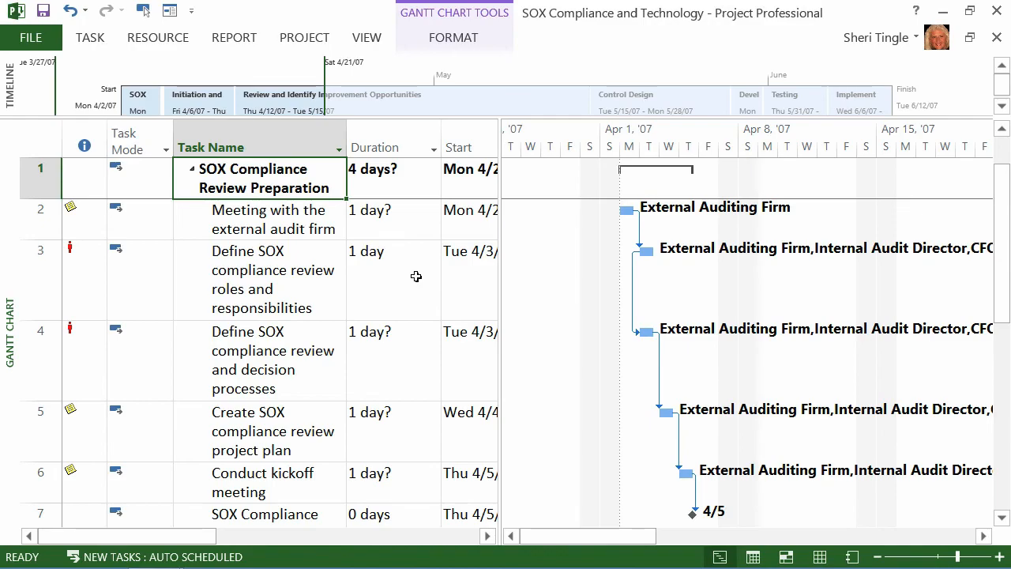
{"action": "mouse_move", "coordinate": [830, 15]}
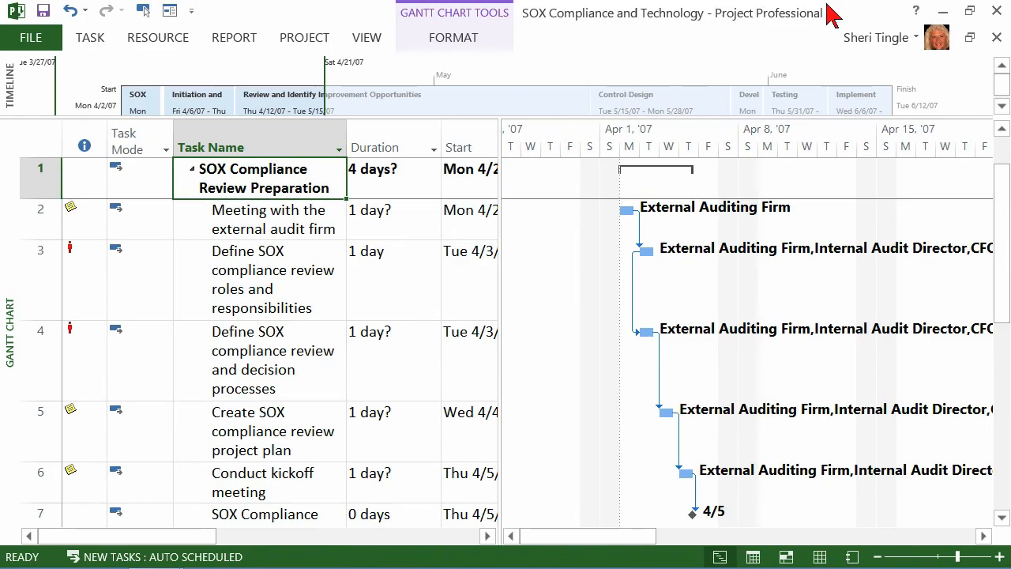
- Close the SOX project without saving and show New Business Plan's file info page
{"action": "left_click", "coordinate": [995, 13]}
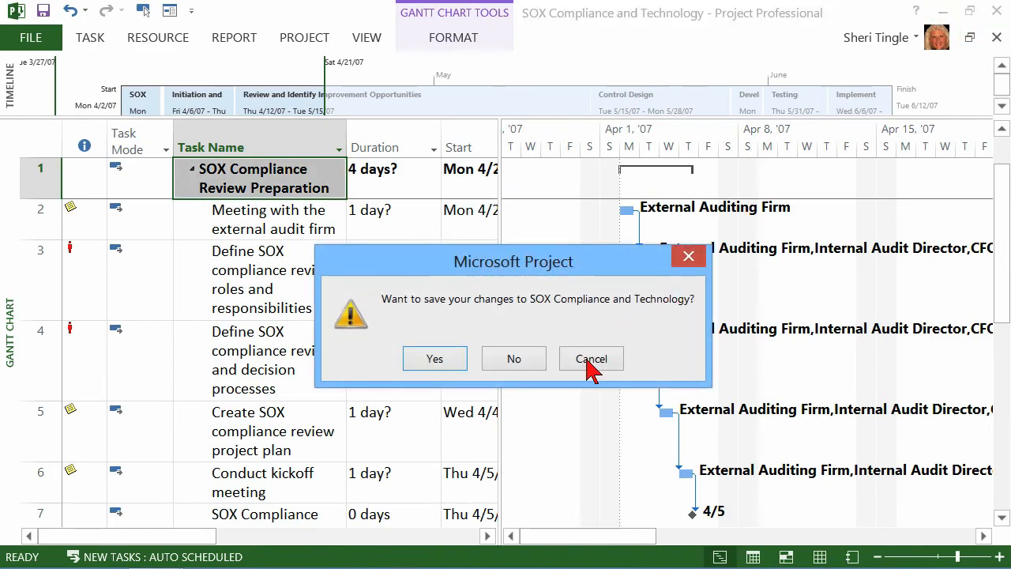
{"action": "left_click", "coordinate": [513, 357]}
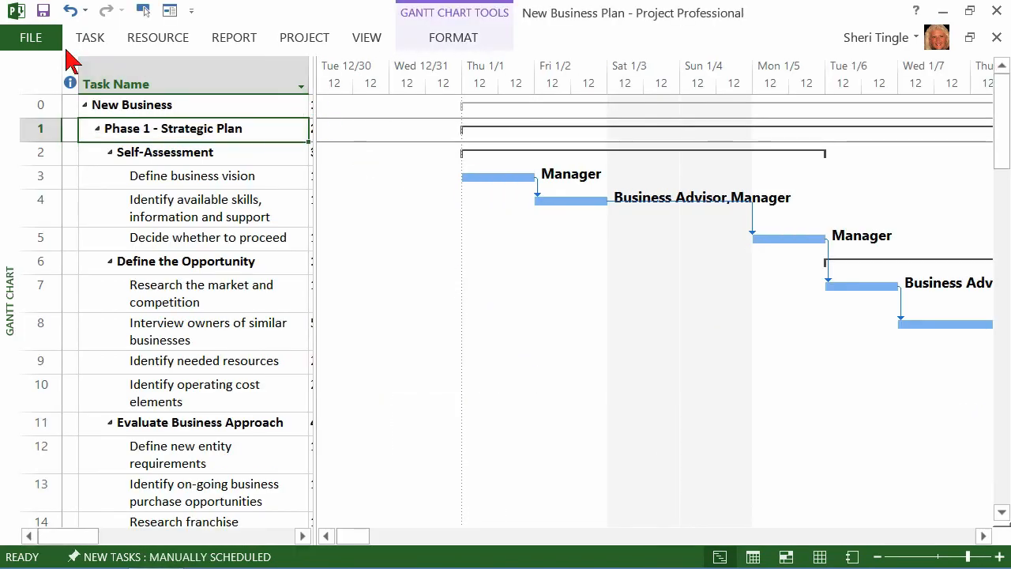
{"action": "left_click", "coordinate": [32, 38]}
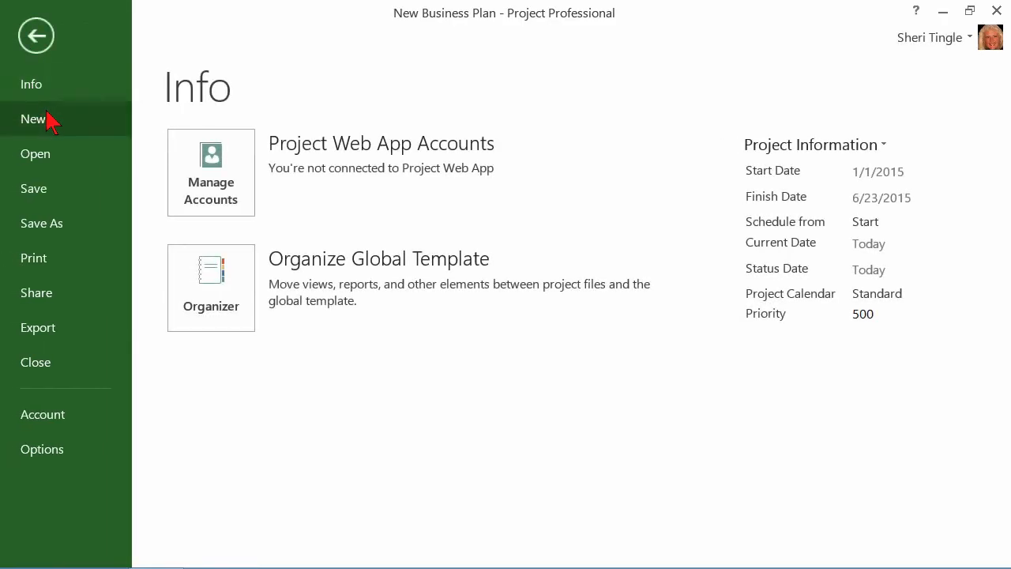
{"action": "left_click", "coordinate": [33, 118]}
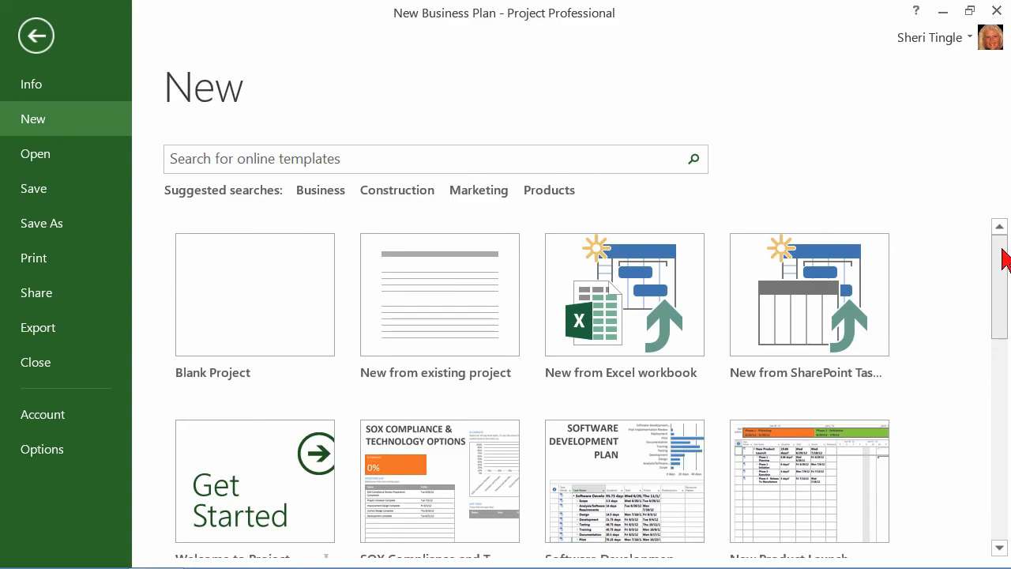
{"action": "scroll", "scroll_direction": "down", "scroll_amount": 3}
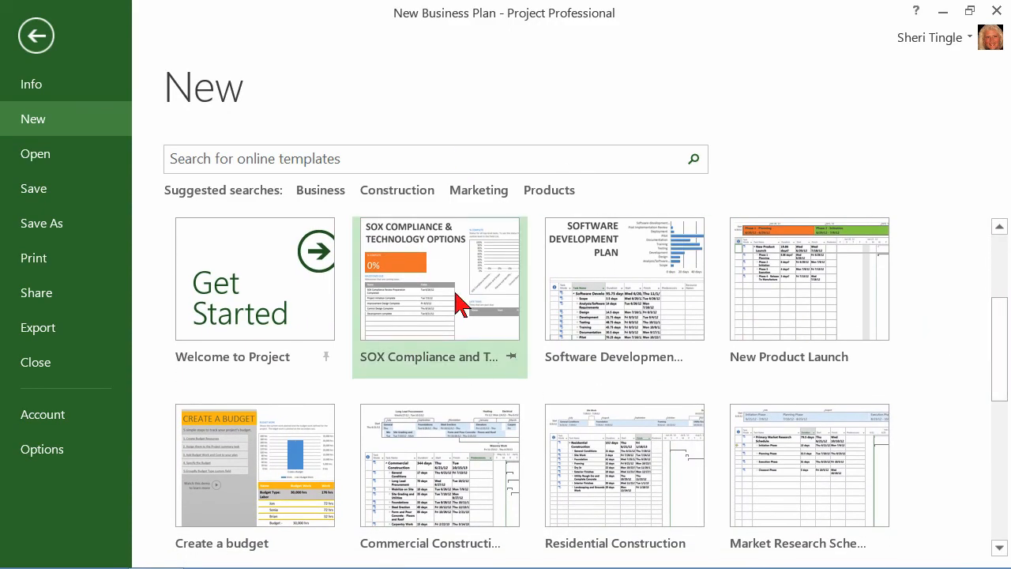
{"action": "mouse_move", "coordinate": [450, 276]}
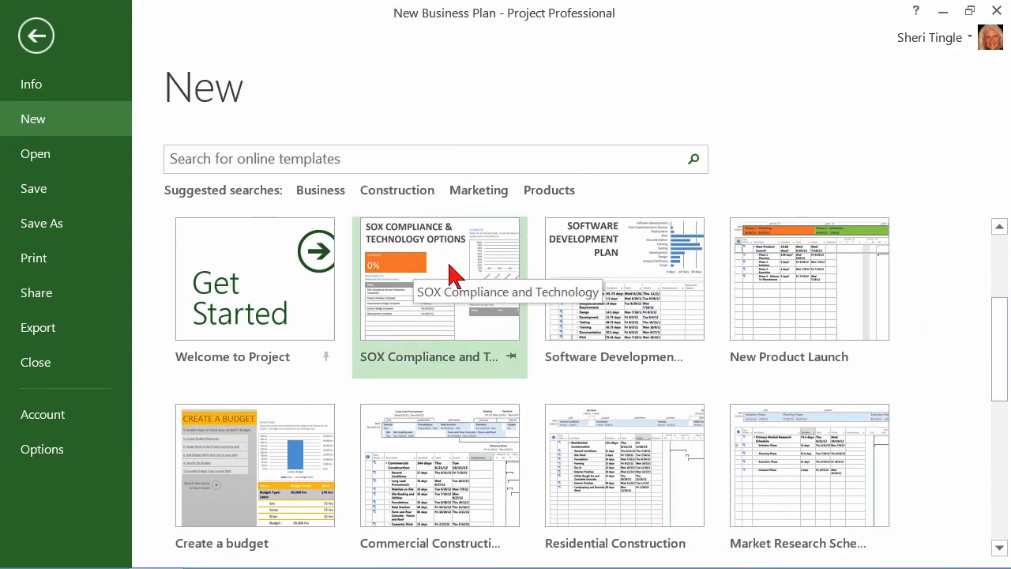
{"action": "mouse_move", "coordinate": [650, 277]}
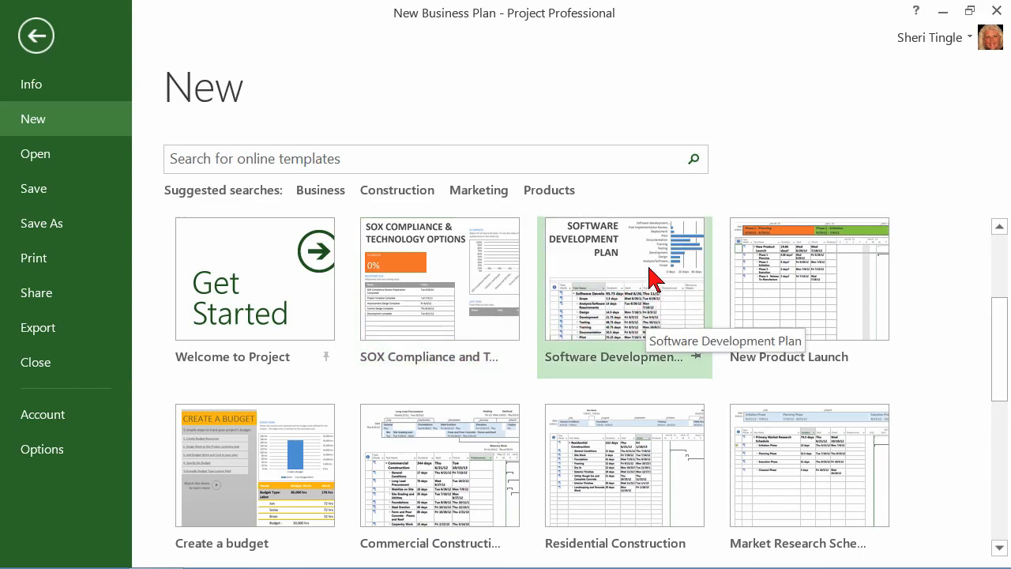
{"action": "mouse_move", "coordinate": [844, 298]}
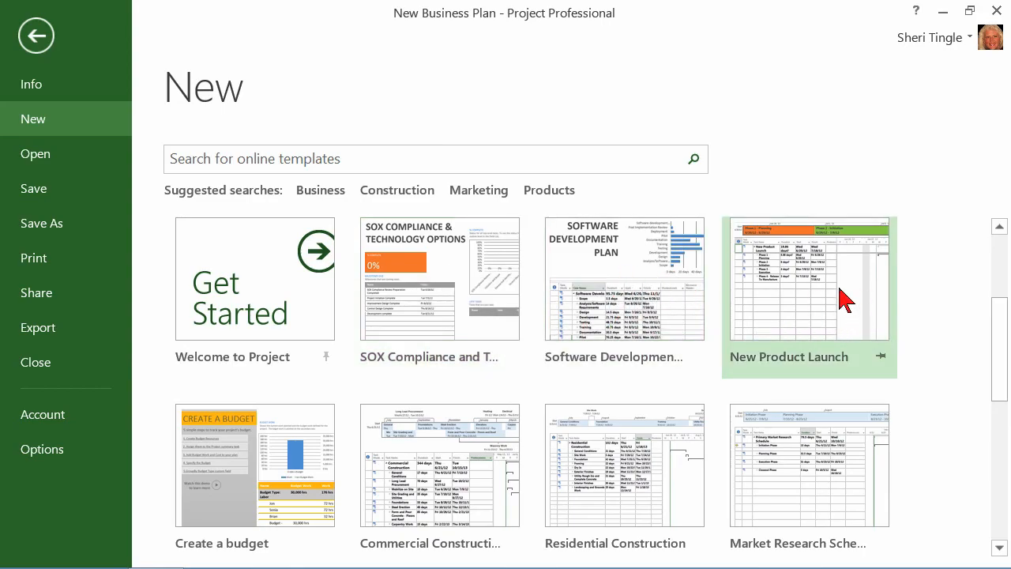
{"action": "mouse_move", "coordinate": [488, 269]}
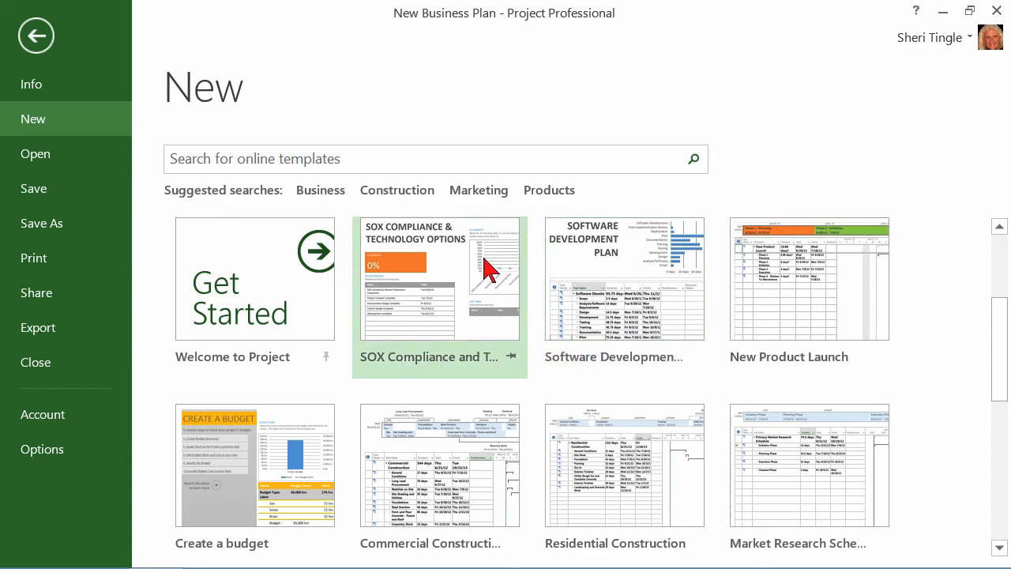
{"action": "mouse_move", "coordinate": [493, 269]}
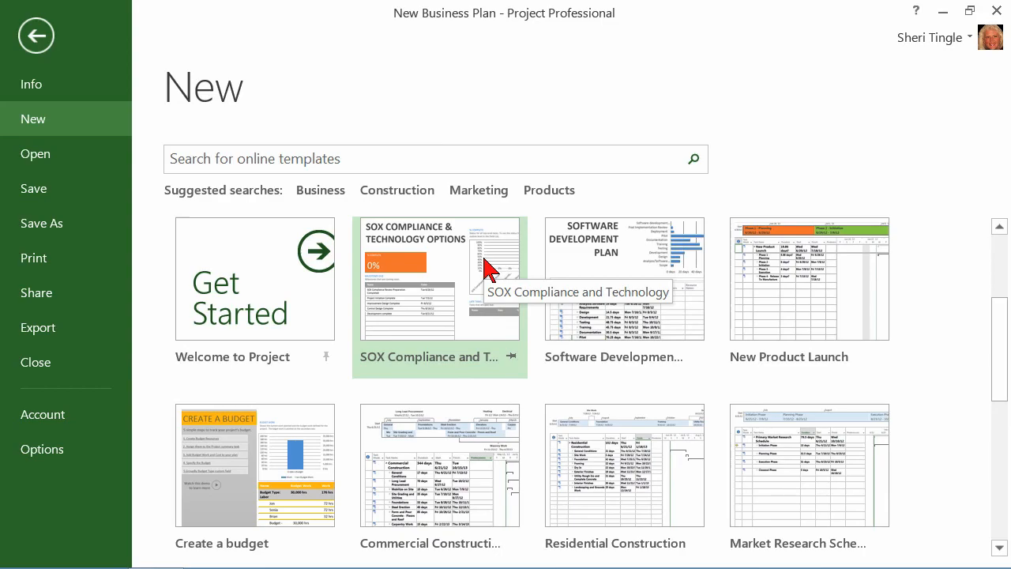
{"action": "mouse_move", "coordinate": [624, 464]}
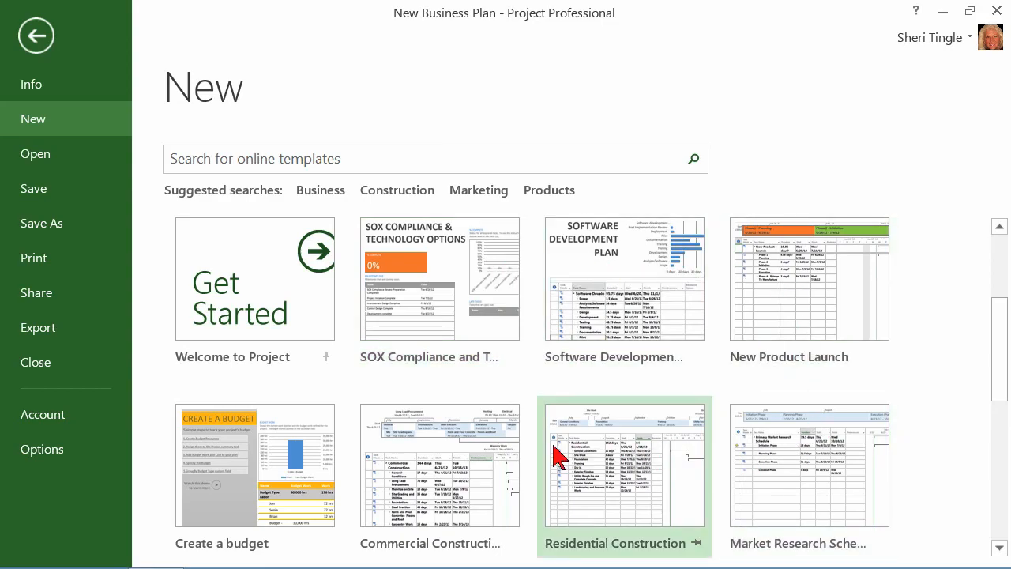
{"action": "mouse_move", "coordinate": [935, 272]}
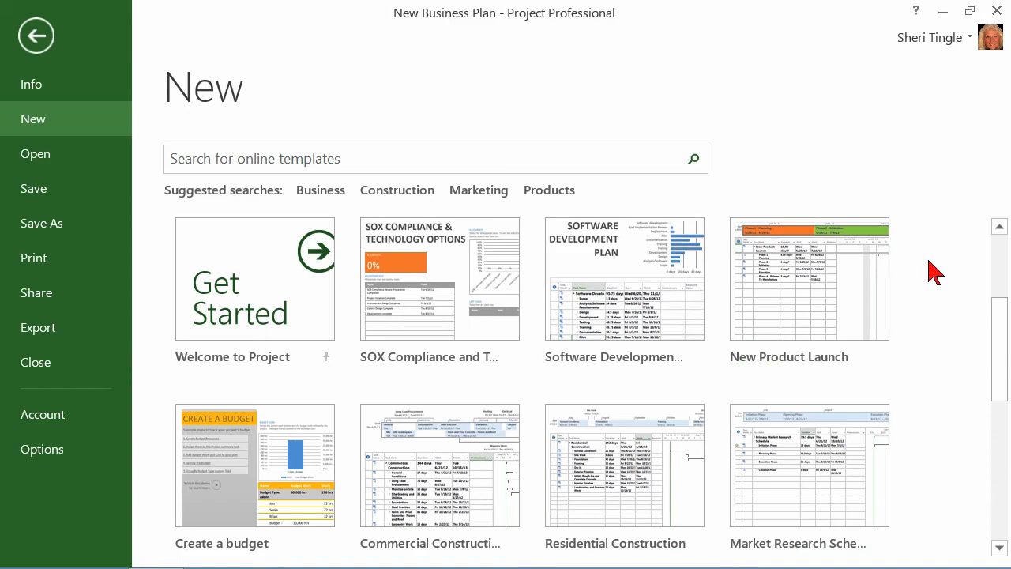
{"action": "mouse_move", "coordinate": [944, 267]}
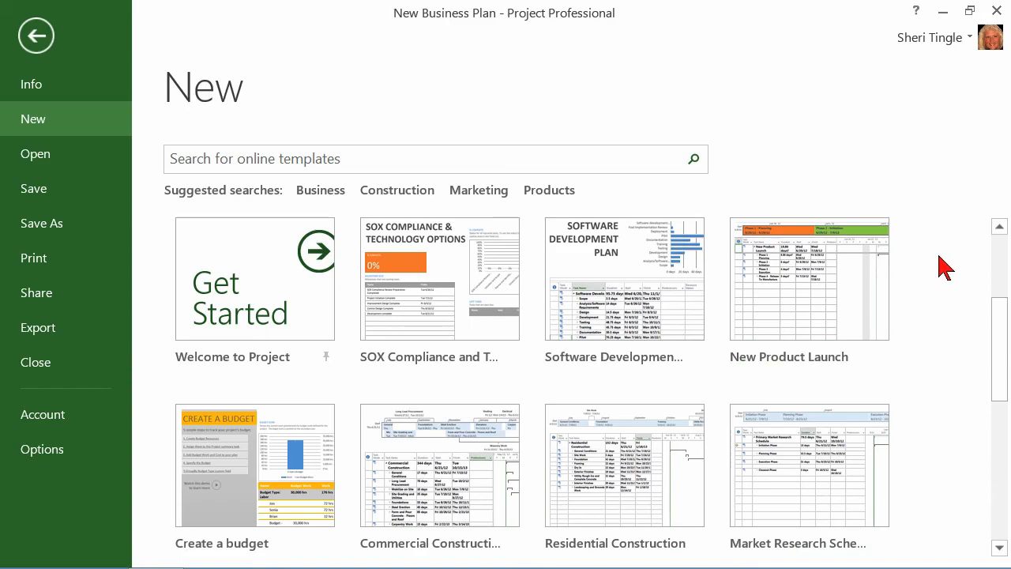
{"action": "mouse_move", "coordinate": [240, 204]}
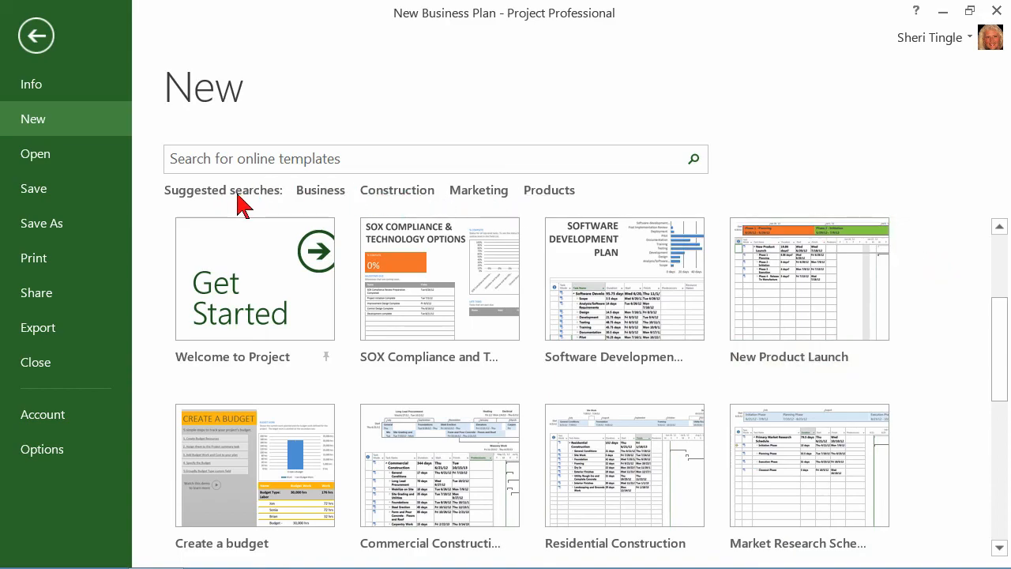
{"action": "mouse_move", "coordinate": [321, 190]}
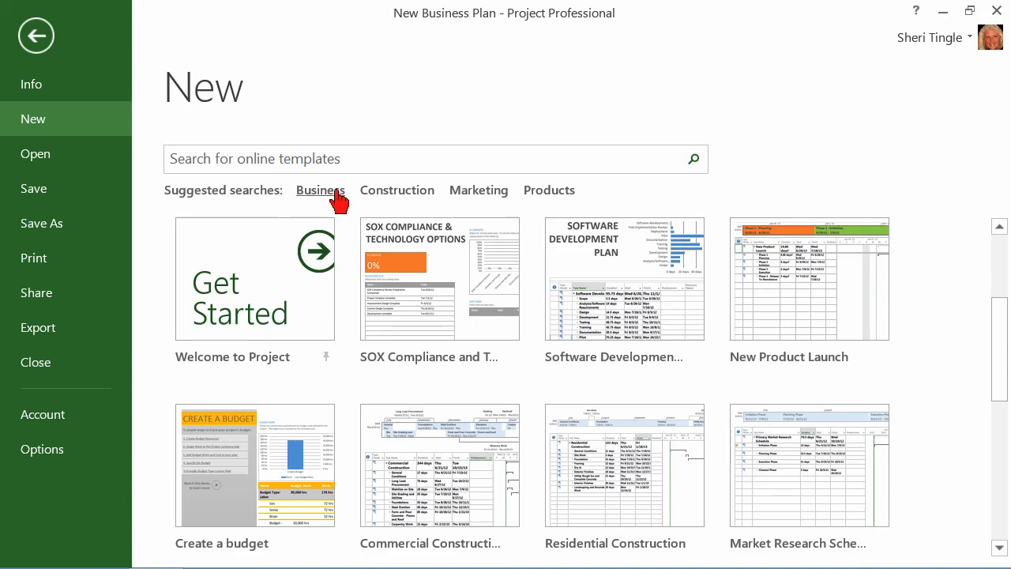
{"action": "left_click", "coordinate": [319, 190]}
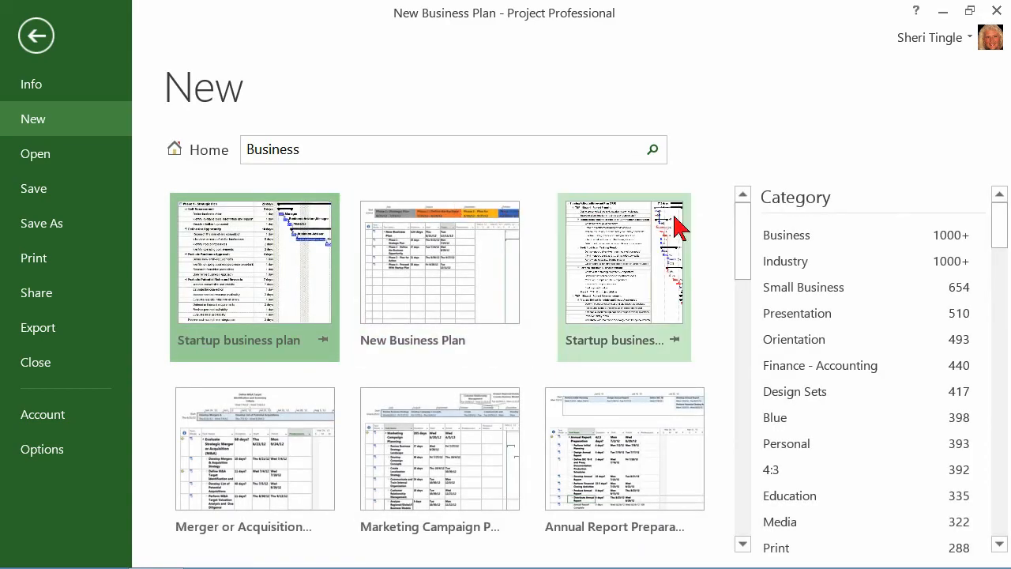
{"action": "scroll", "scroll_direction": "down", "scroll_amount": 3}
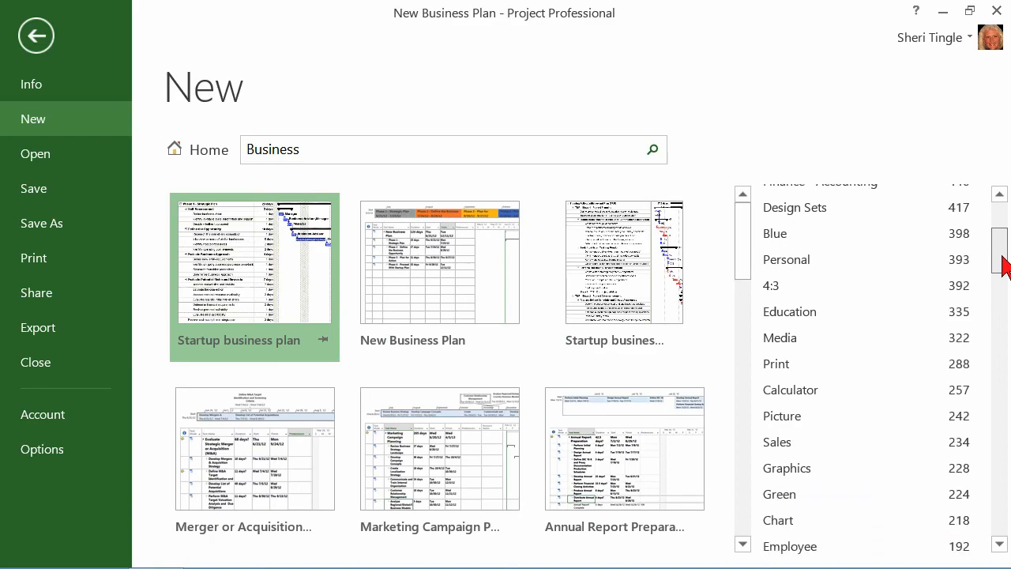
{"action": "scroll", "scroll_direction": "down", "scroll_amount": 3}
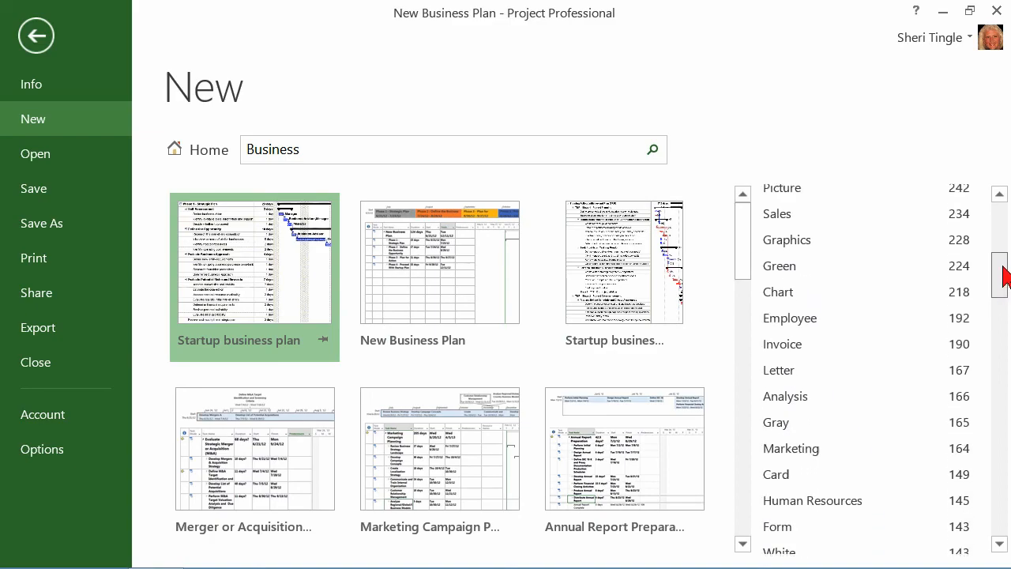
{"action": "scroll", "scroll_direction": "up", "scroll_amount": 3}
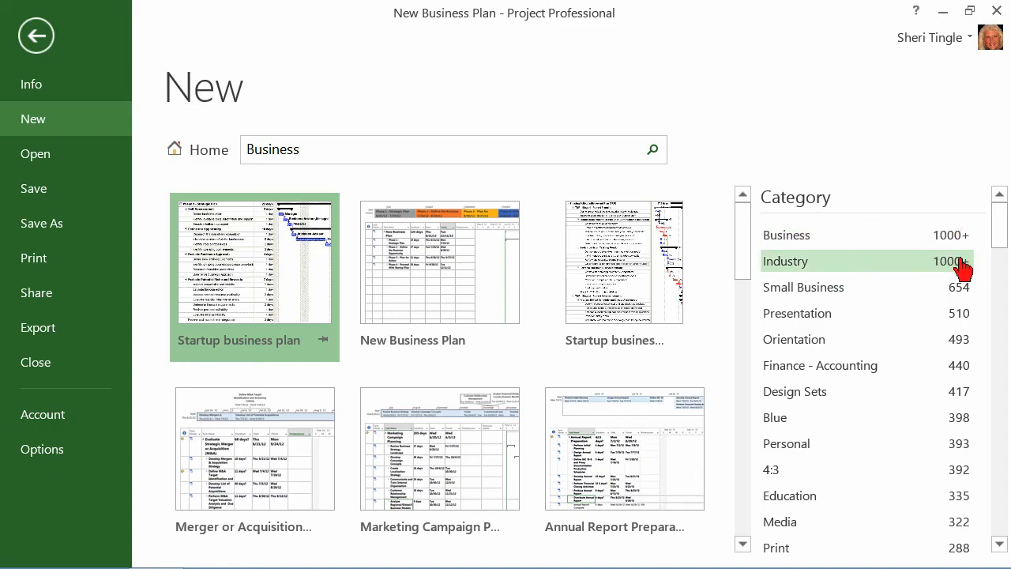
{"action": "mouse_move", "coordinate": [777, 267]}
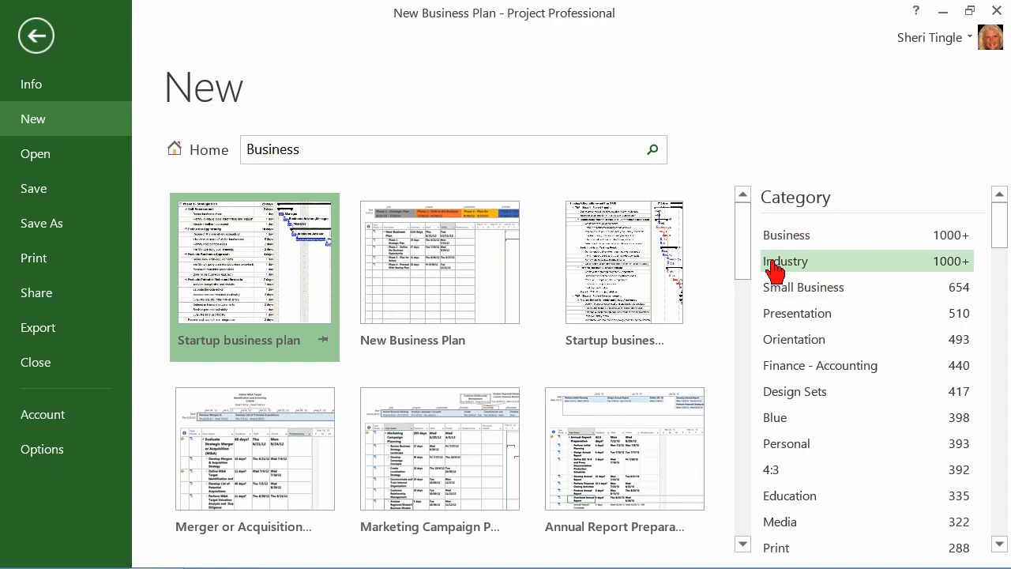
{"action": "mouse_move", "coordinate": [741, 252]}
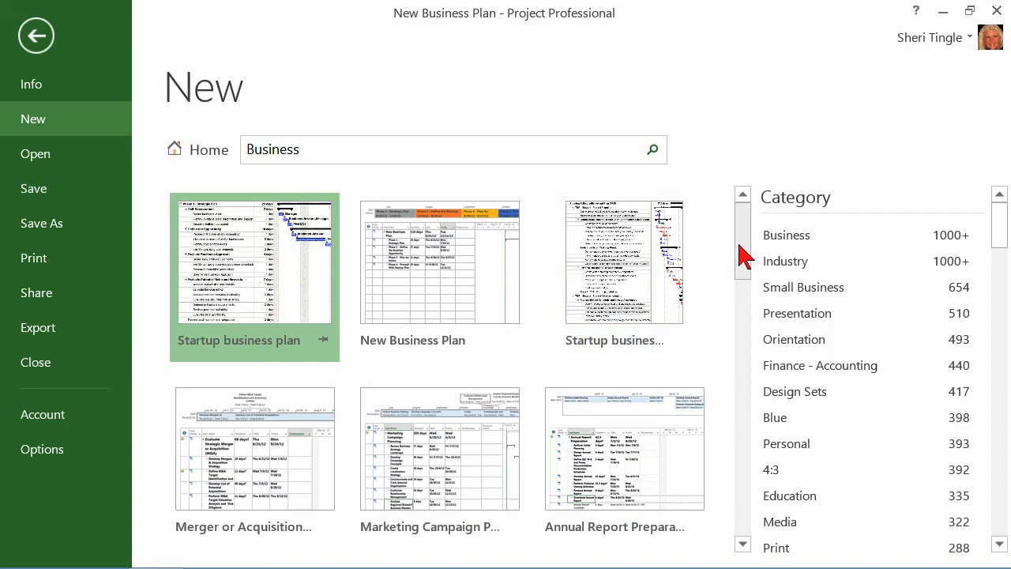
{"action": "scroll", "scroll_direction": "down", "scroll_amount": 3}
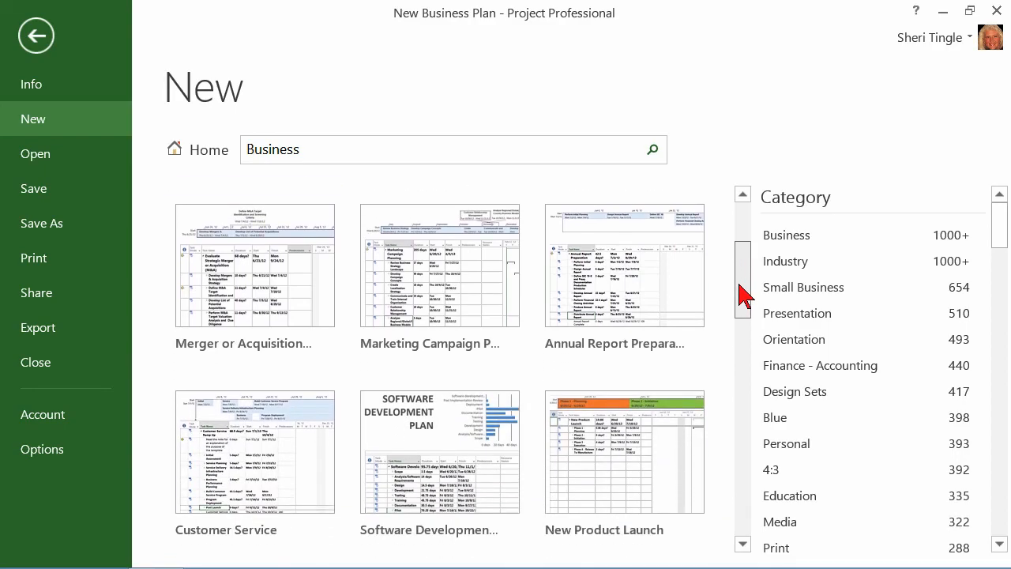
{"action": "scroll", "scroll_direction": "down", "scroll_amount": 3}
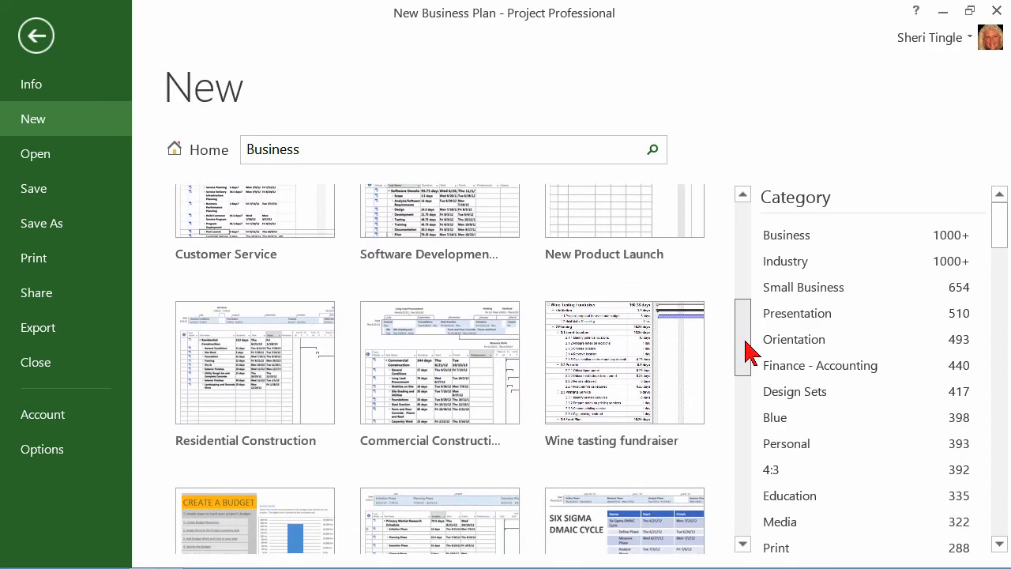
{"action": "scroll", "scroll_direction": "down", "scroll_amount": 3}
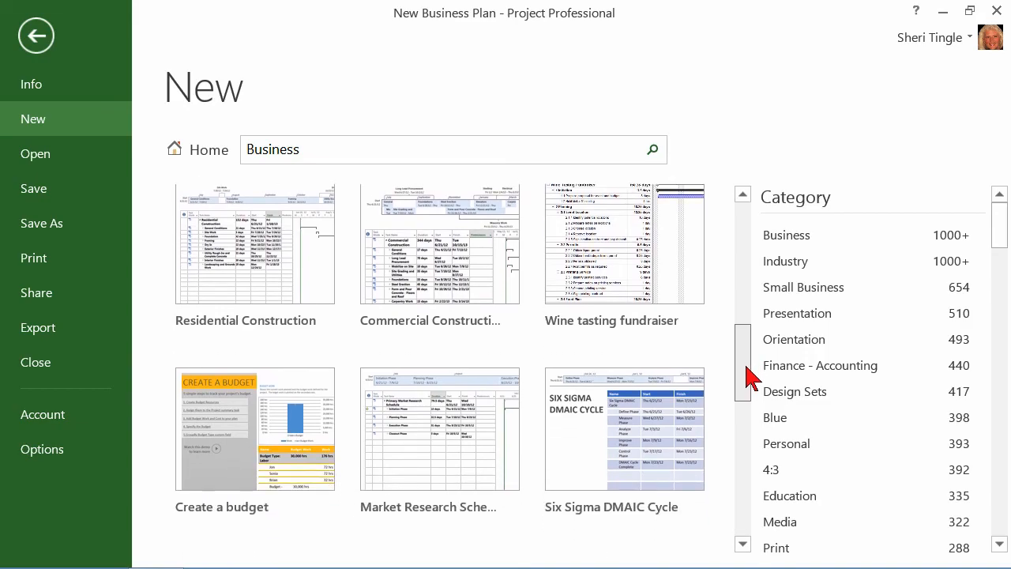
{"action": "scroll", "scroll_direction": "down", "scroll_amount": 3}
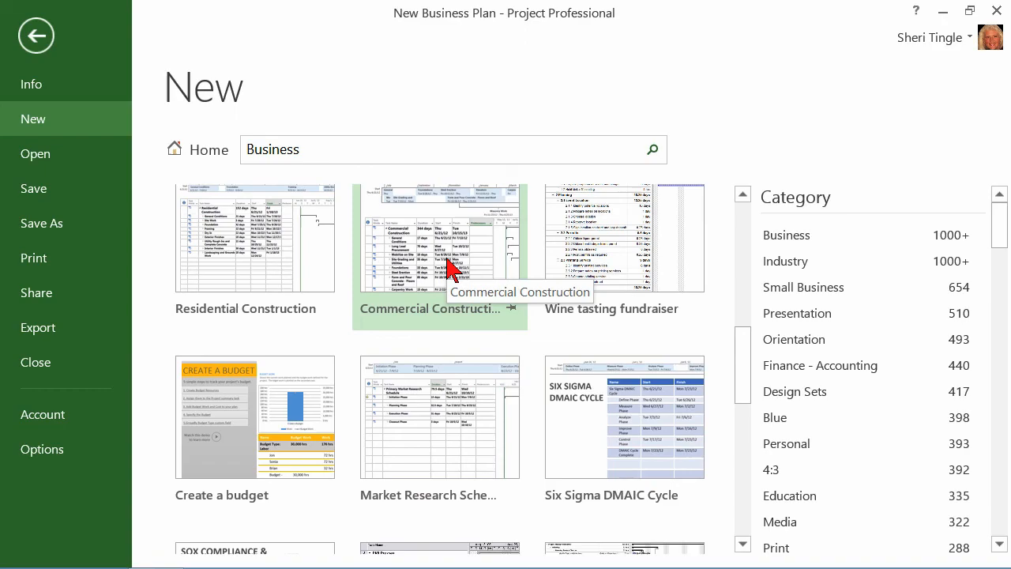
{"action": "mouse_move", "coordinate": [229, 252]}
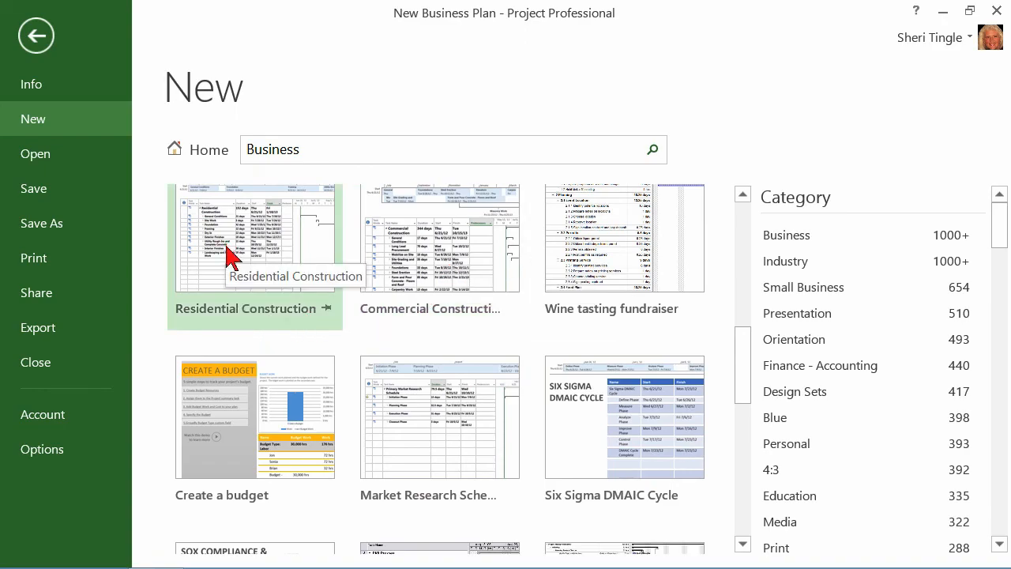
{"action": "mouse_move", "coordinate": [272, 414]}
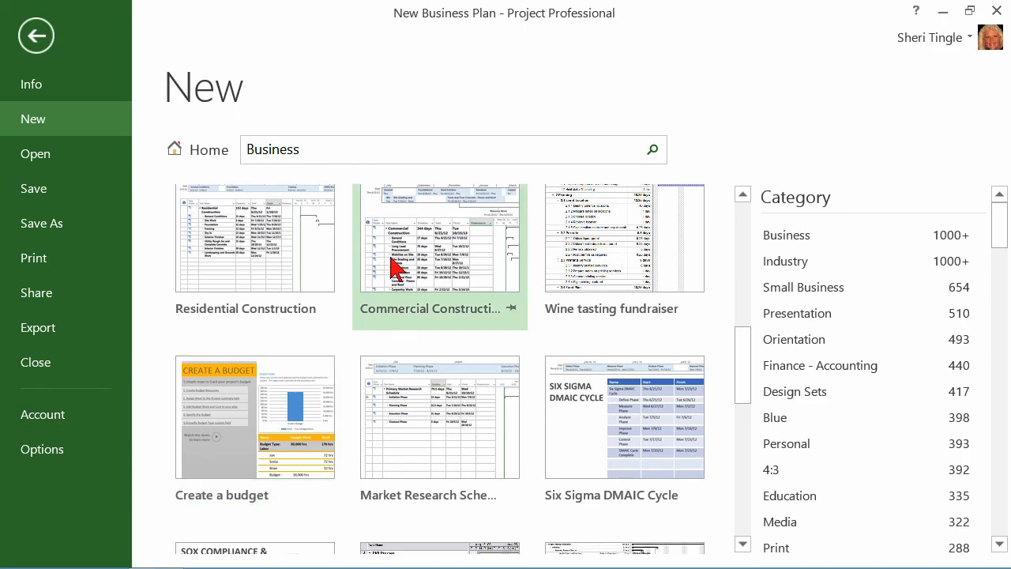
{"action": "mouse_move", "coordinate": [354, 471]}
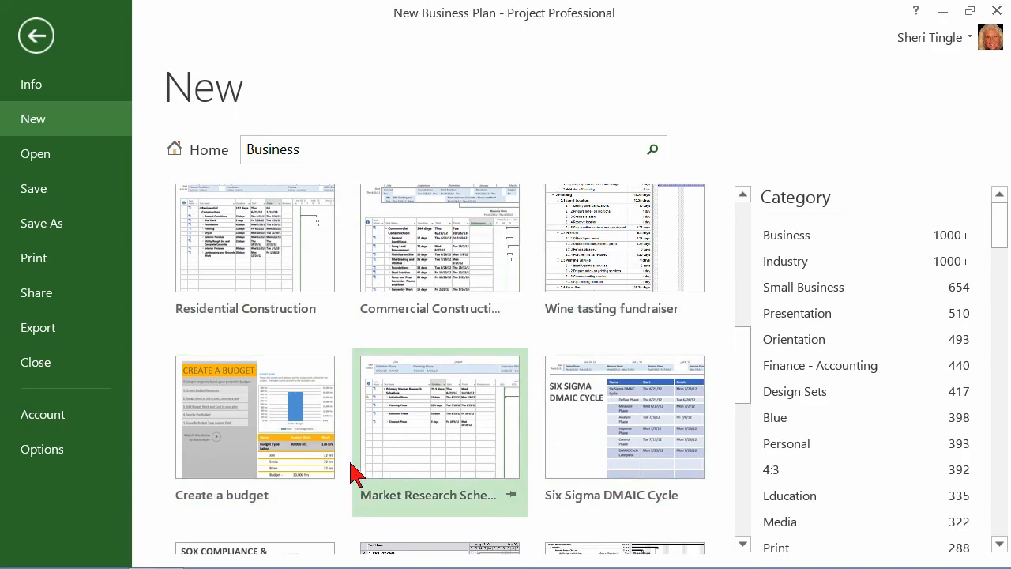
{"action": "mouse_move", "coordinate": [374, 187]}
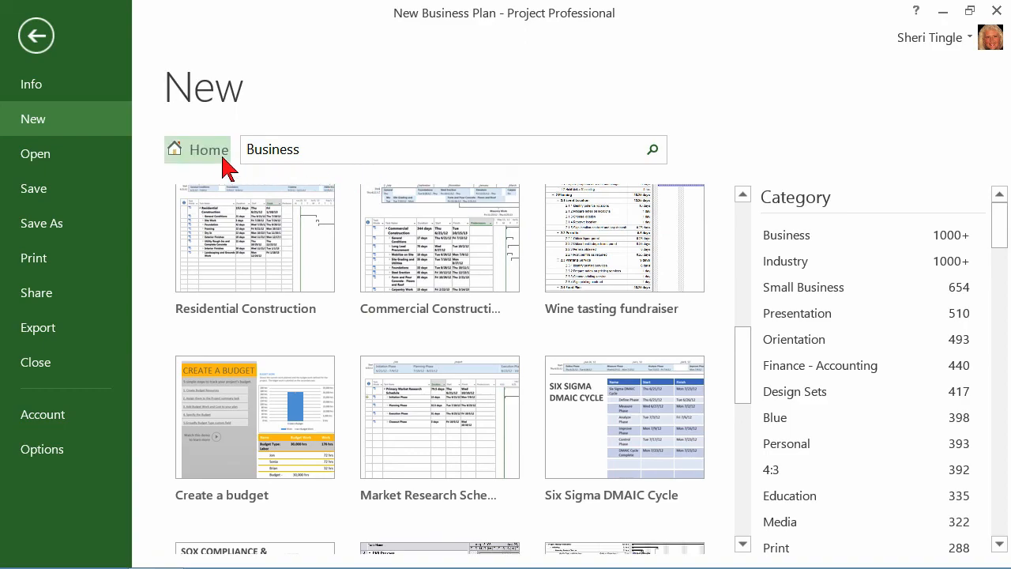
{"action": "left_click", "coordinate": [198, 148]}
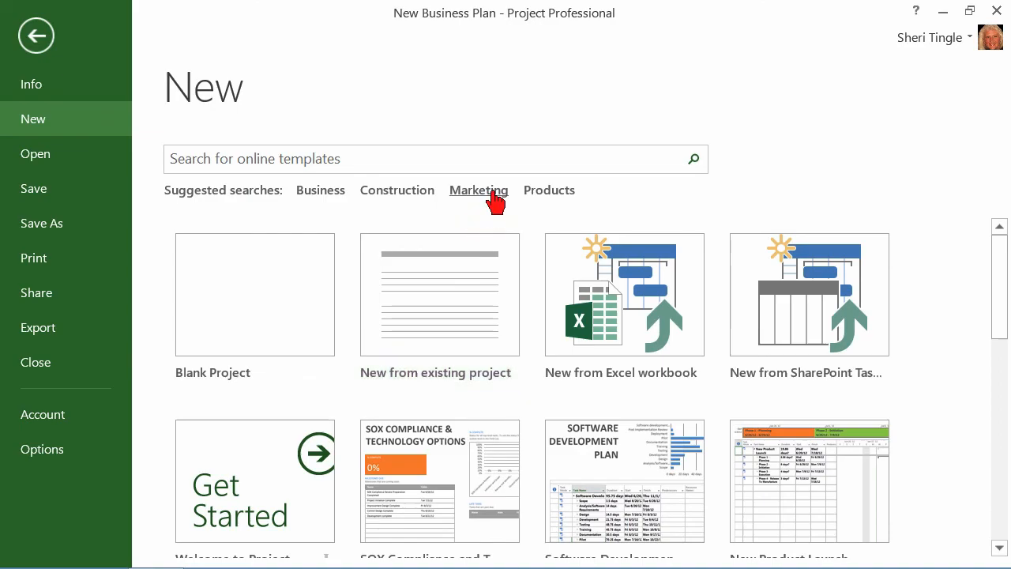
- Search the online templates for Marketing via the suggested search link
{"action": "left_click", "coordinate": [478, 190]}
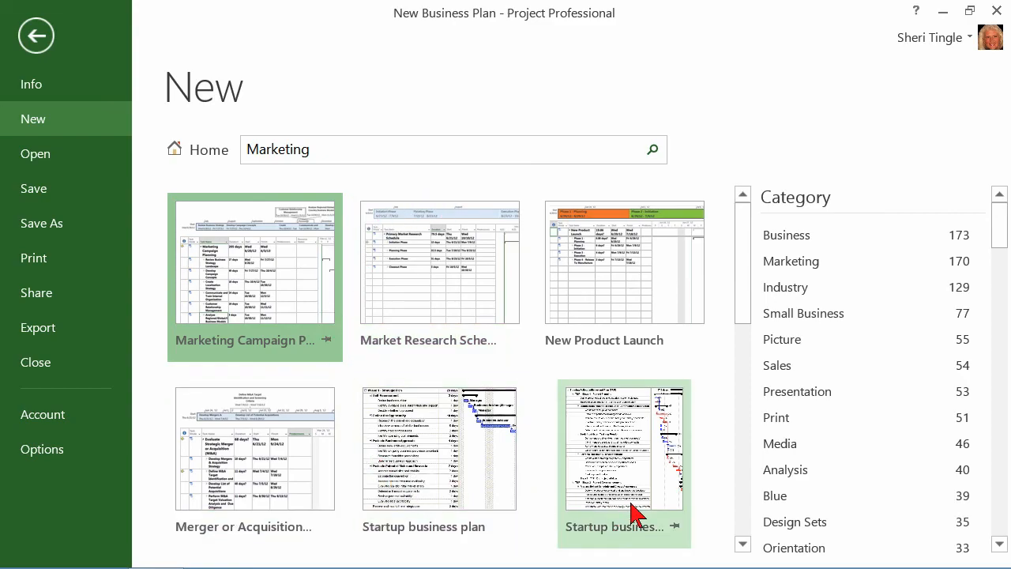
{"action": "mouse_move", "coordinate": [892, 235]}
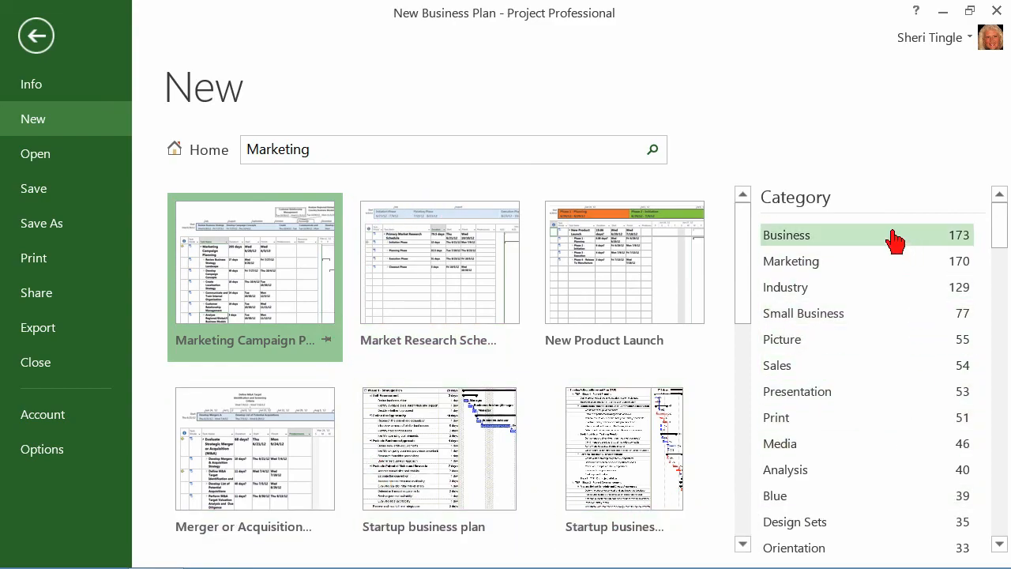
{"action": "mouse_move", "coordinate": [802, 365]}
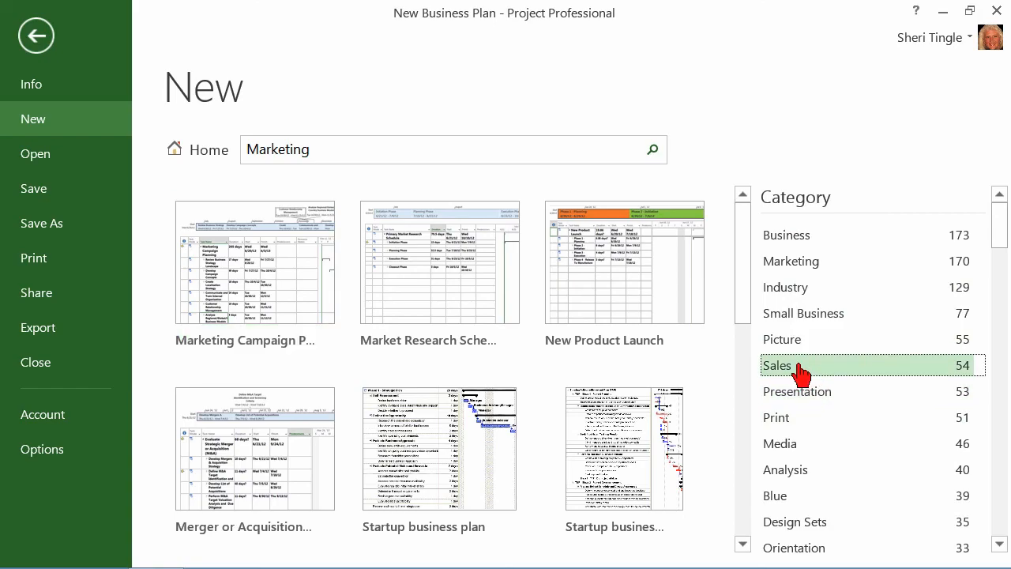
- Narrow the Marketing results to the Sales category, leaving only other Office results
{"action": "left_click", "coordinate": [790, 365]}
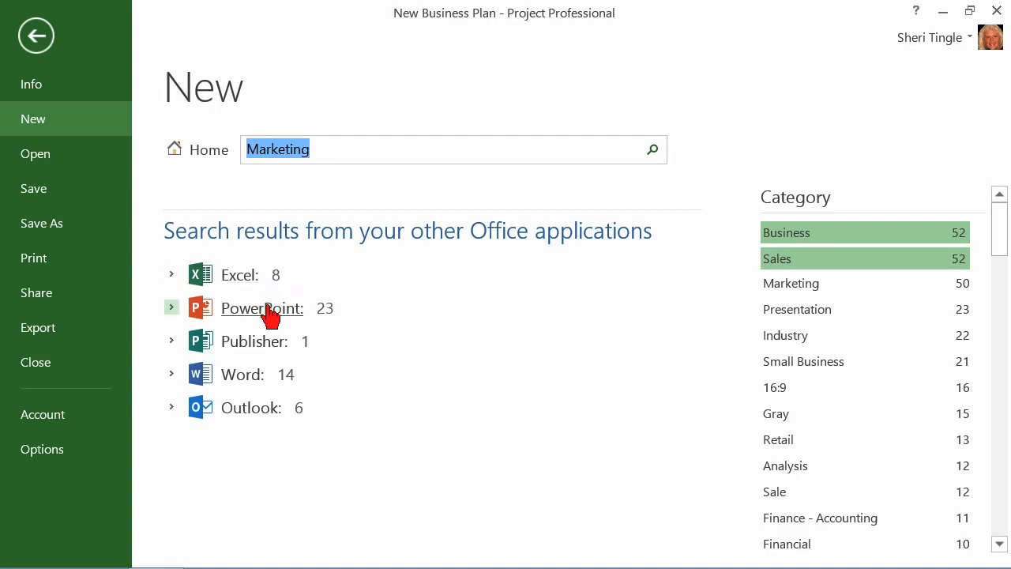
{"action": "mouse_move", "coordinate": [841, 283]}
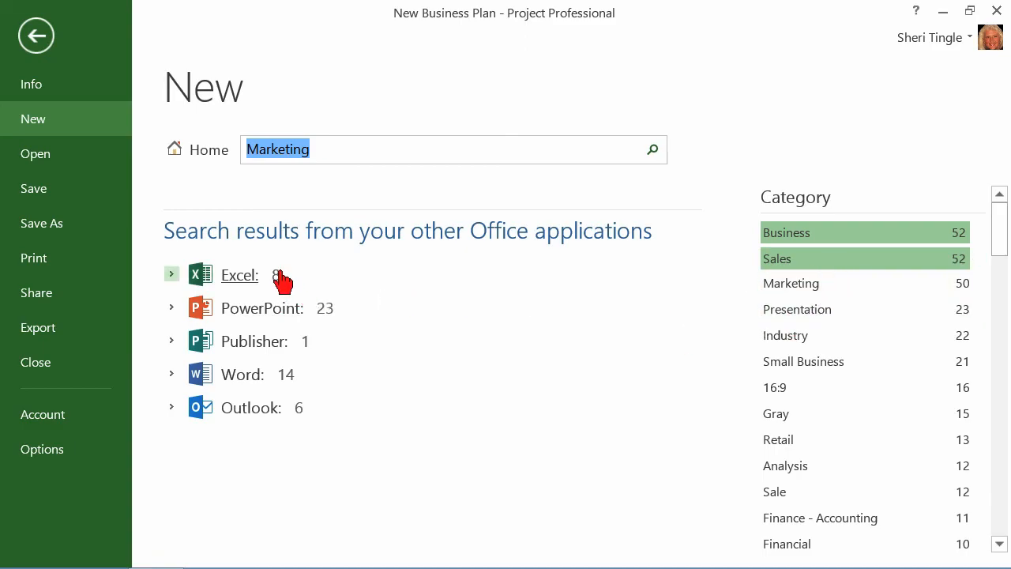
{"action": "mouse_move", "coordinate": [403, 441]}
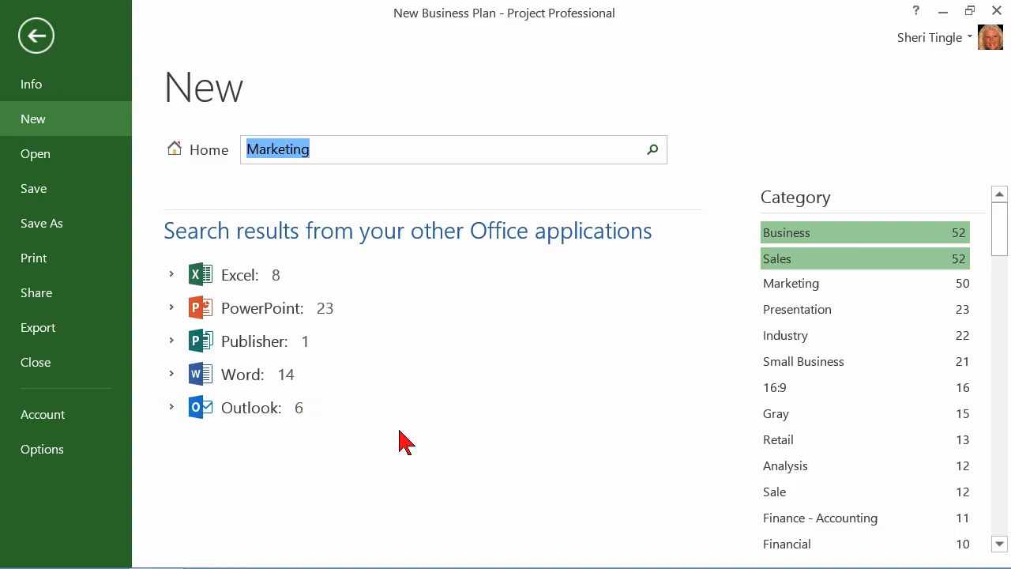
{"action": "mouse_move", "coordinate": [377, 378]}
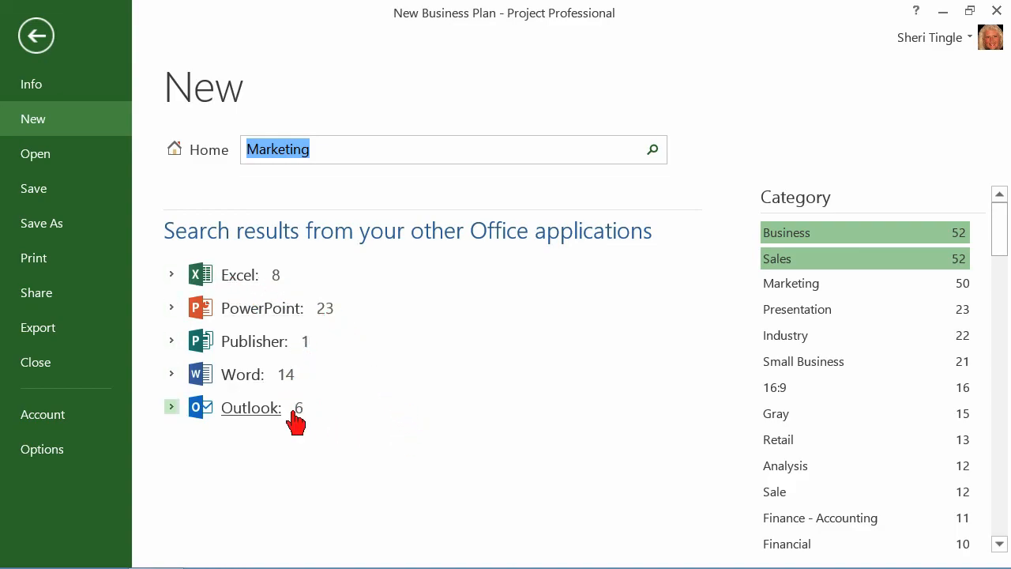
{"action": "mouse_move", "coordinate": [451, 281]}
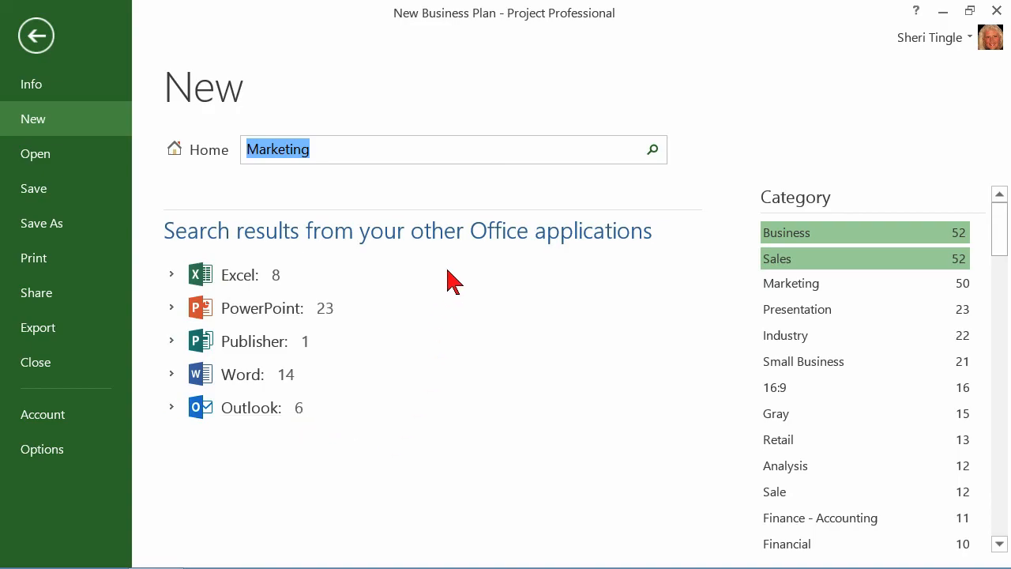
{"action": "mouse_move", "coordinate": [809, 260]}
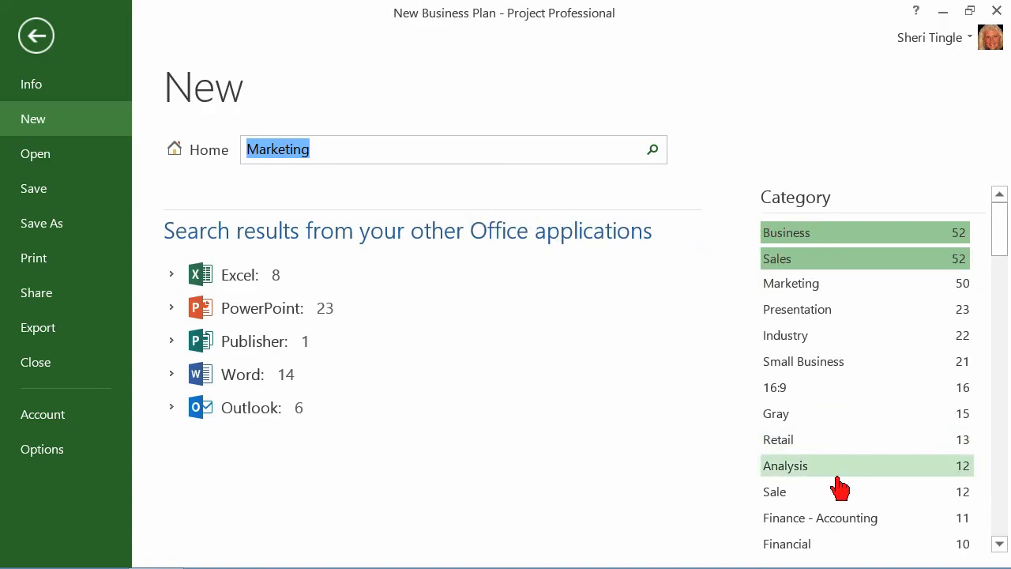
{"action": "mouse_move", "coordinate": [234, 154]}
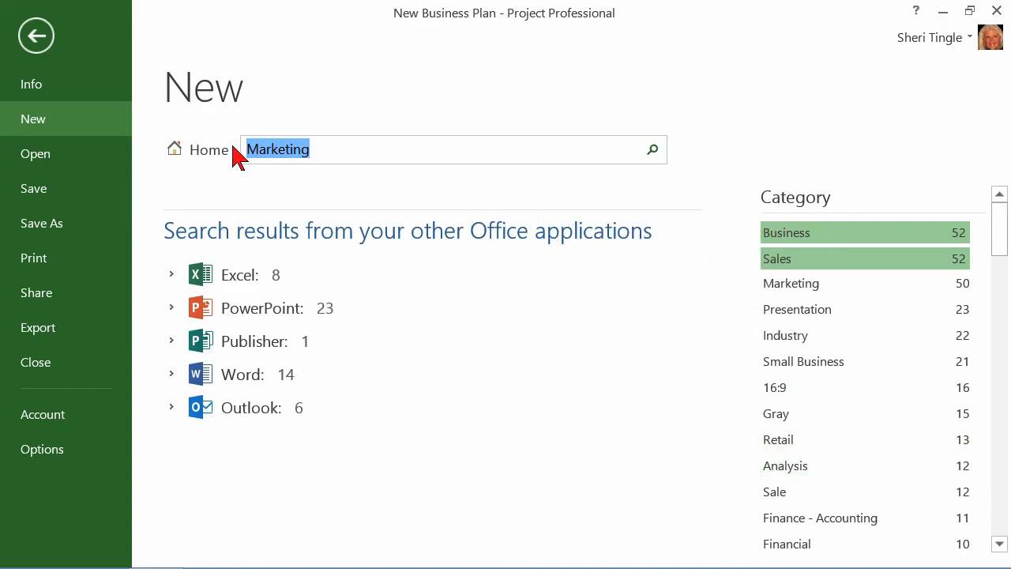
{"action": "mouse_move", "coordinate": [651, 148]}
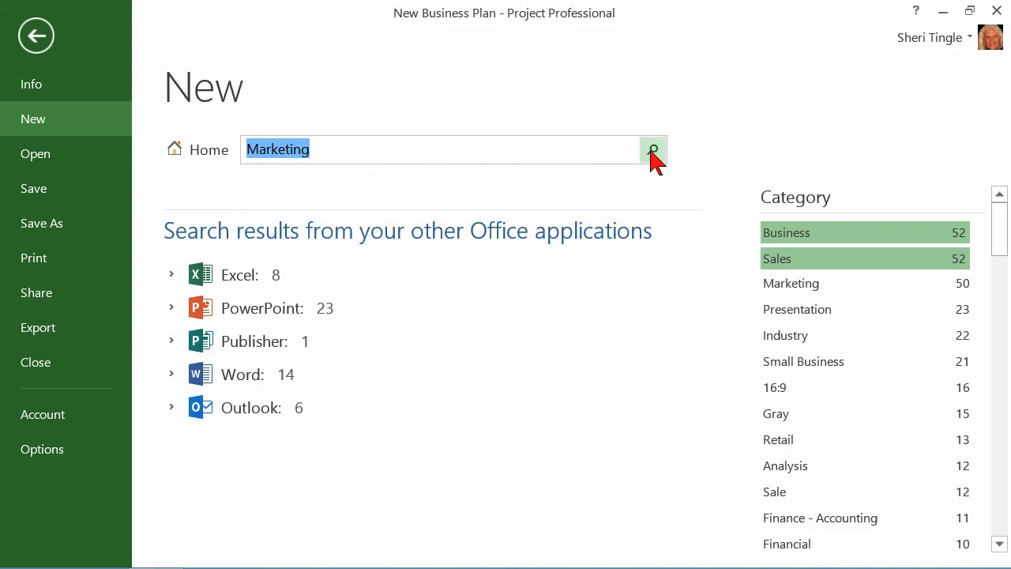
- Rerun the Marketing search, clearing the category filters to restore Project templates
{"action": "left_click", "coordinate": [651, 148]}
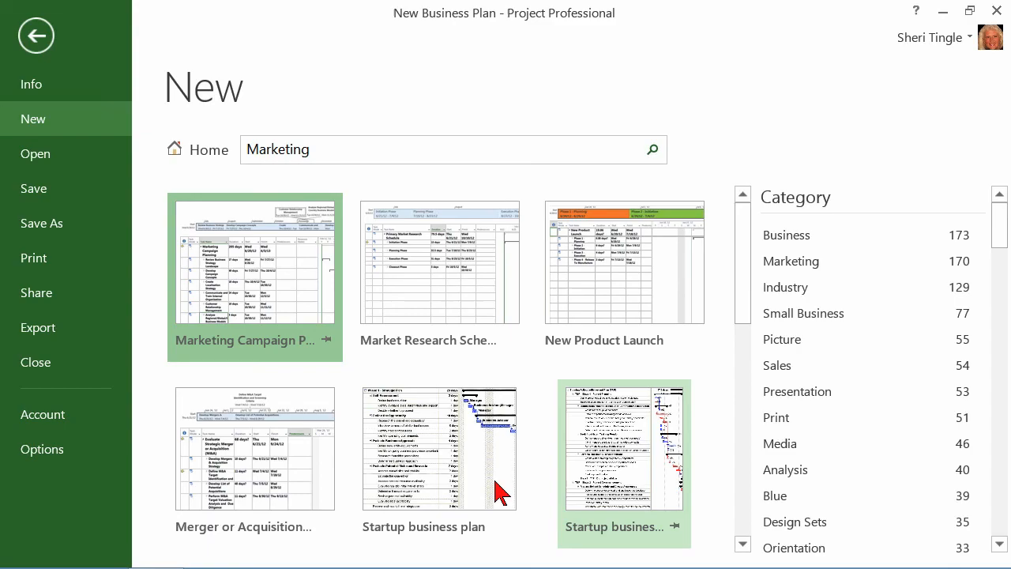
{"action": "mouse_move", "coordinate": [360, 332]}
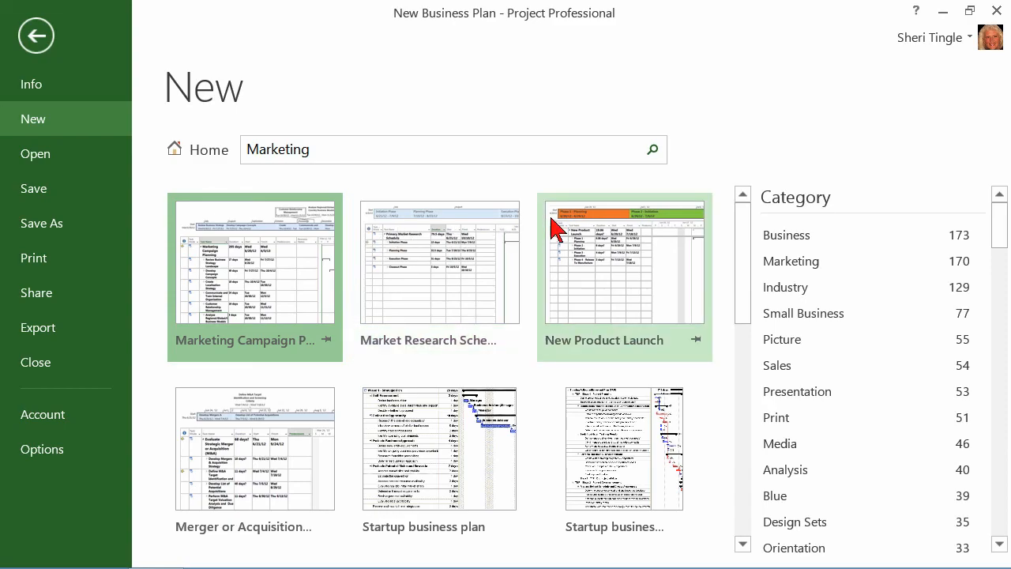
{"action": "mouse_move", "coordinate": [488, 161]}
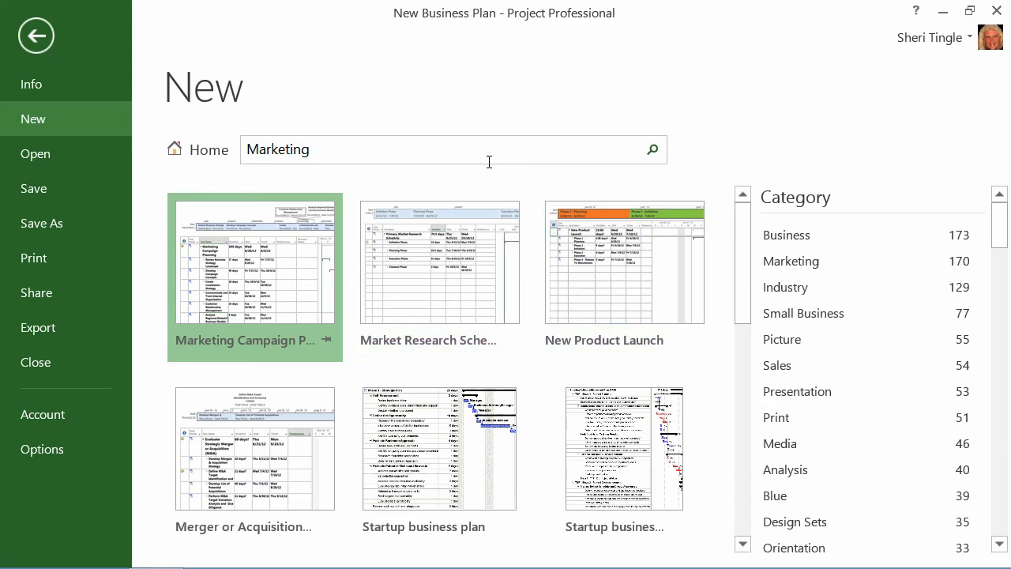
- Search the templates for 'training', returning only the Startup business plan template
{"action": "triple_click", "coordinate": [278, 148]}
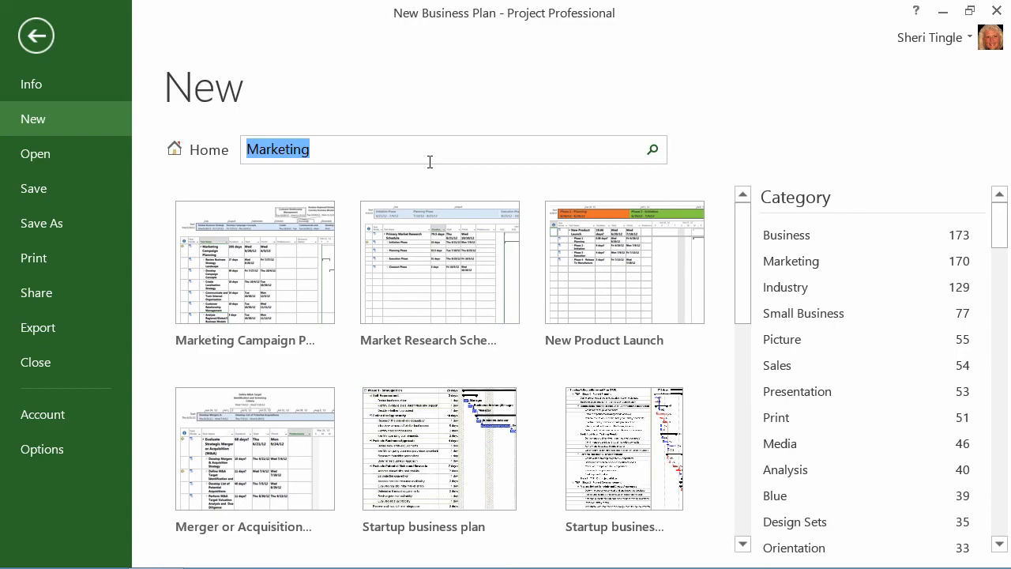
{"action": "type", "text": "training"}
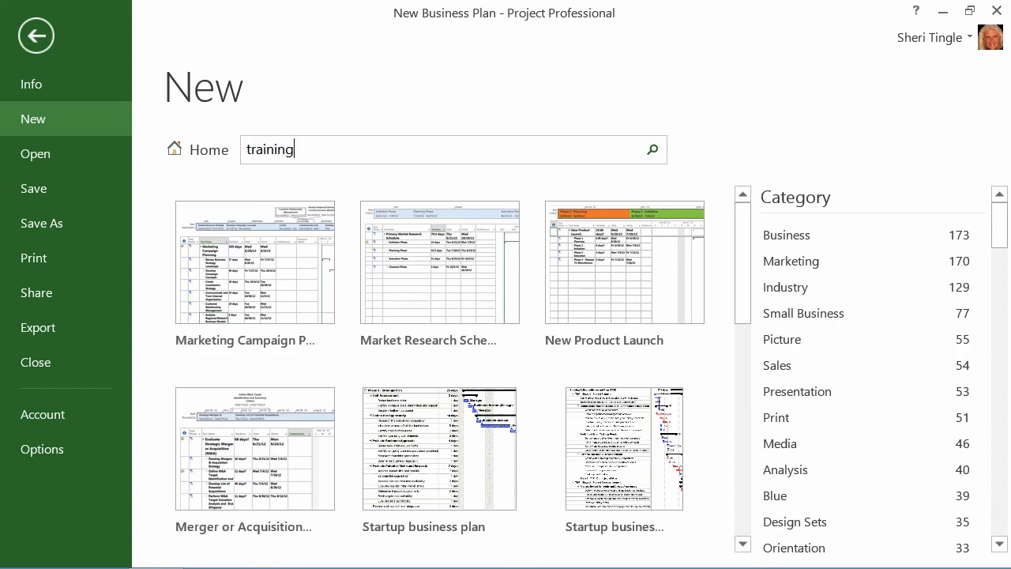
{"action": "left_click", "coordinate": [651, 148]}
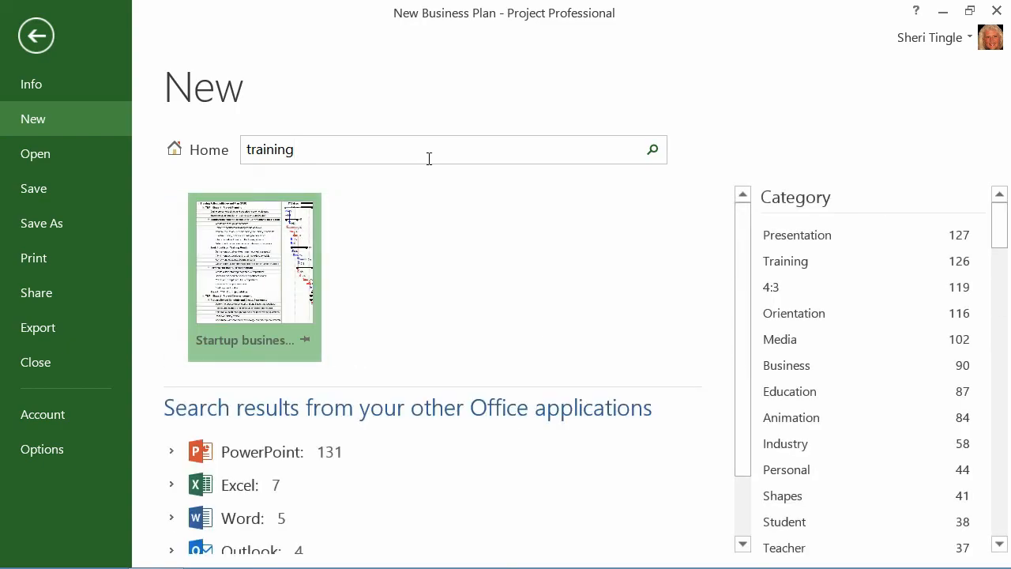
{"action": "mouse_move", "coordinate": [281, 272]}
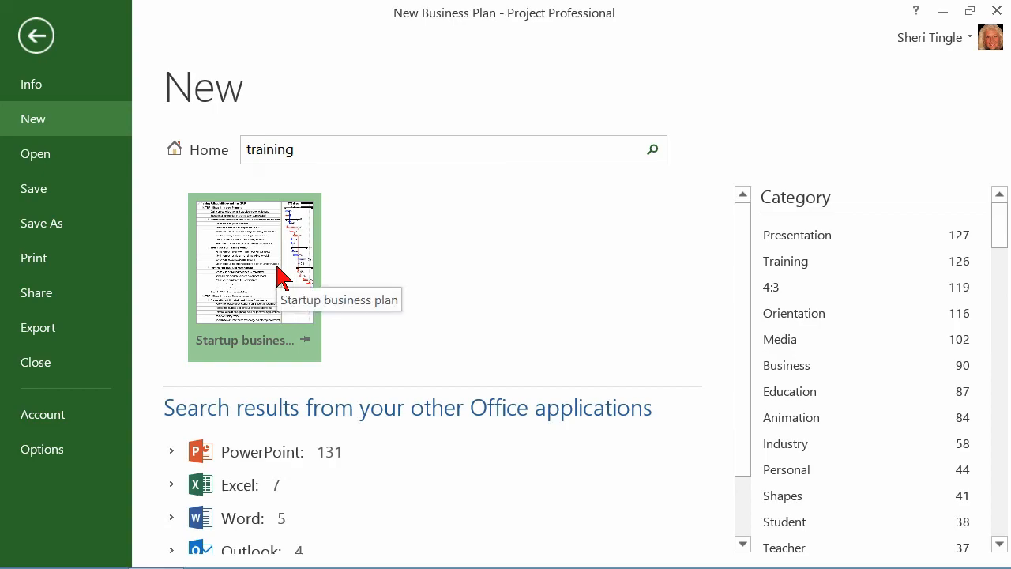
{"action": "mouse_move", "coordinate": [285, 272]}
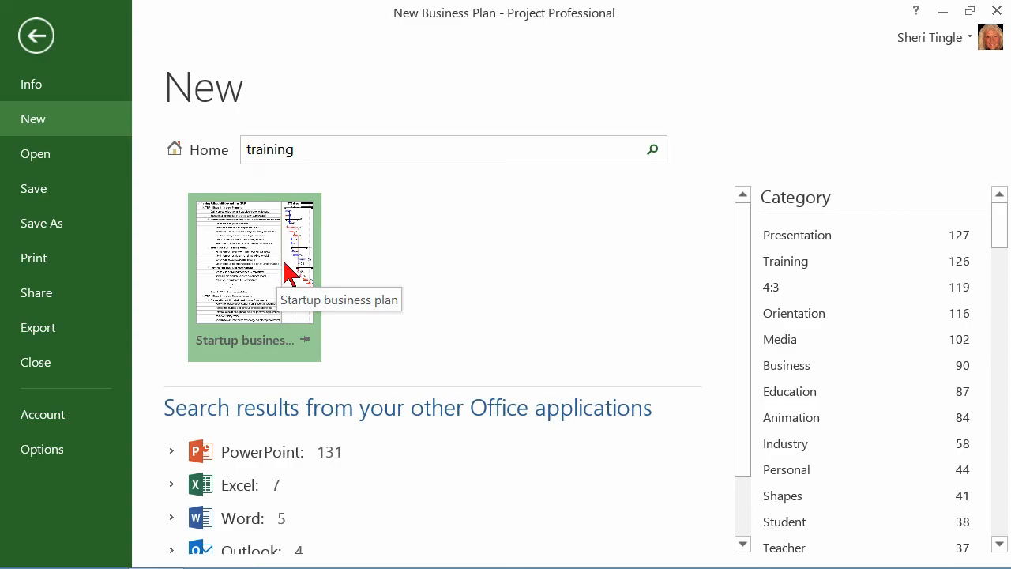
{"action": "mouse_move", "coordinate": [487, 213]}
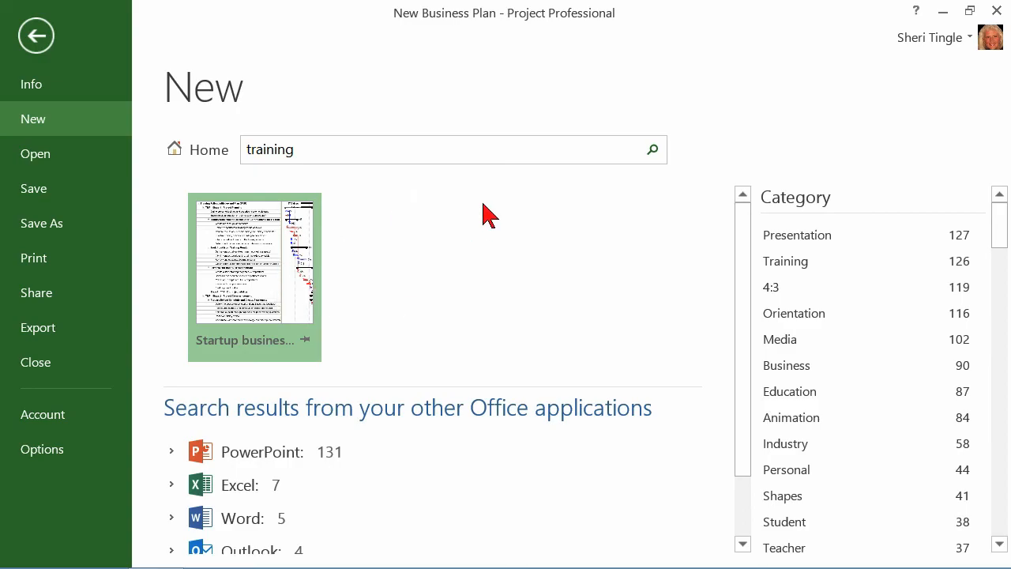
- Return to the featured templates and scroll down to the New Business Plan template
{"action": "left_click", "coordinate": [209, 149]}
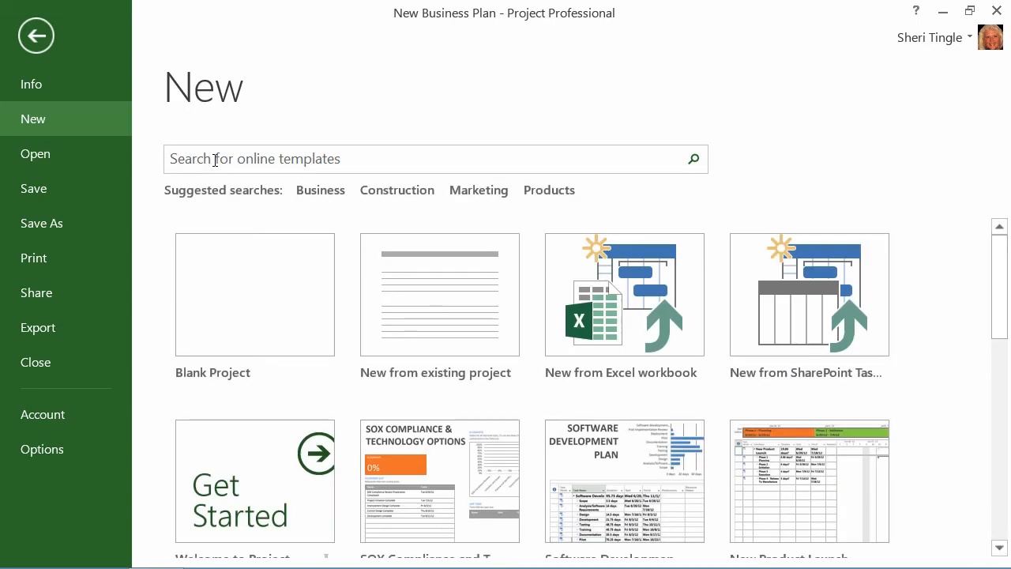
{"action": "scroll", "scroll_direction": "down", "scroll_amount": 3}
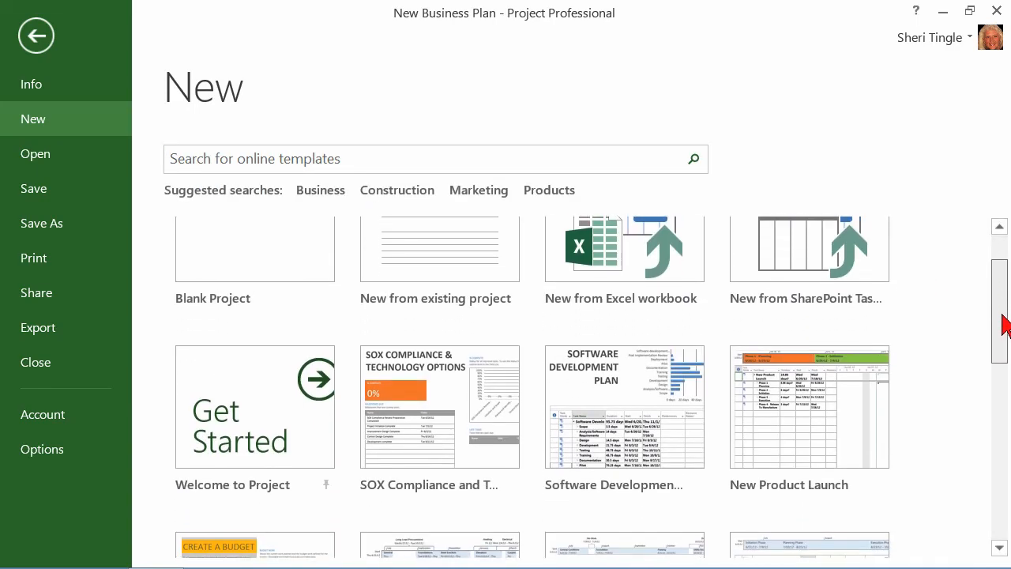
{"action": "scroll", "scroll_direction": "down", "scroll_amount": 3}
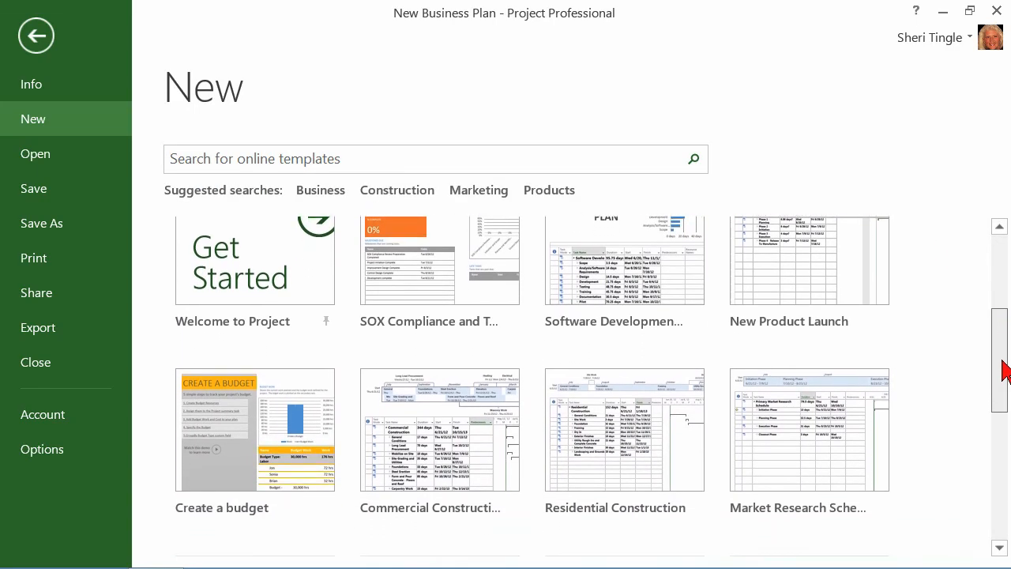
{"action": "scroll", "scroll_direction": "down", "scroll_amount": 3}
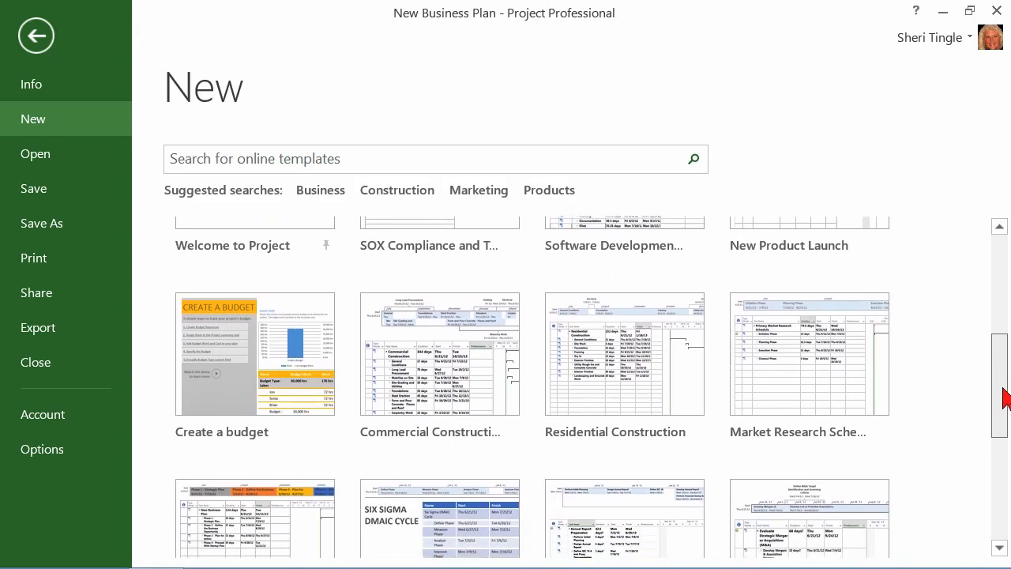
{"action": "scroll", "scroll_direction": "down", "scroll_amount": 3}
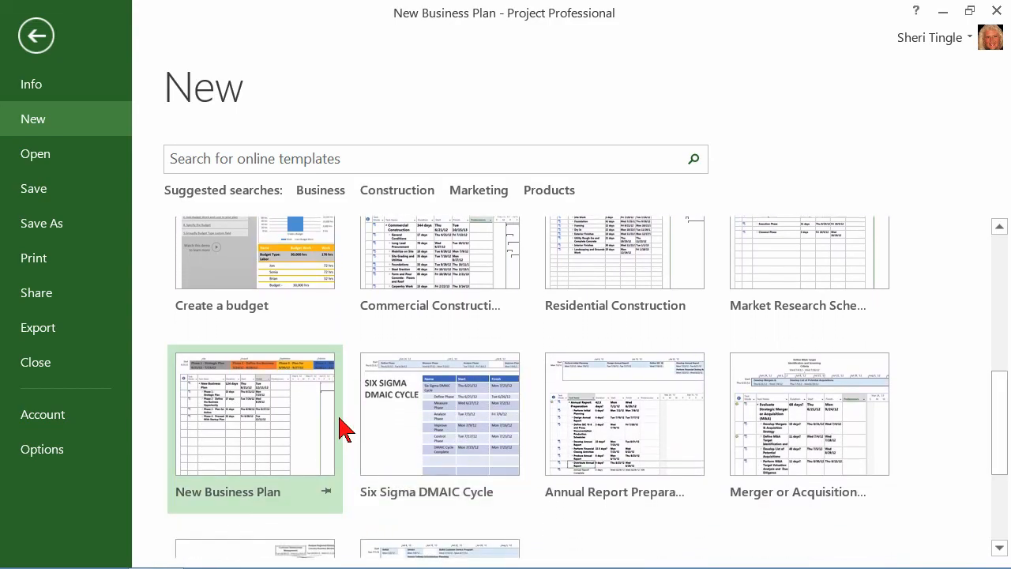
{"action": "mouse_move", "coordinate": [229, 418]}
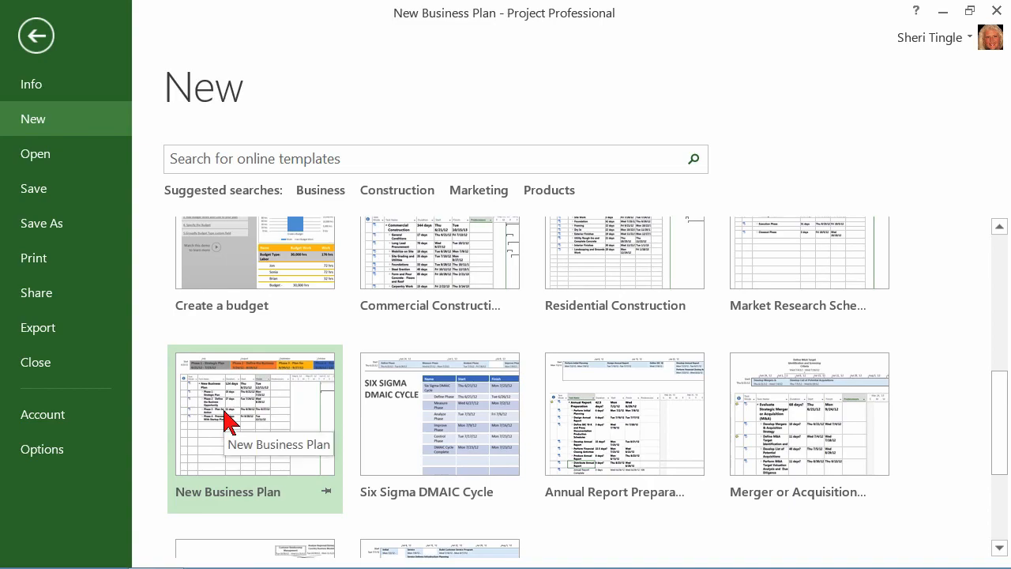
- Create a project from the New Business Plan template with start date 1/1/2015
{"action": "left_click", "coordinate": [255, 414]}
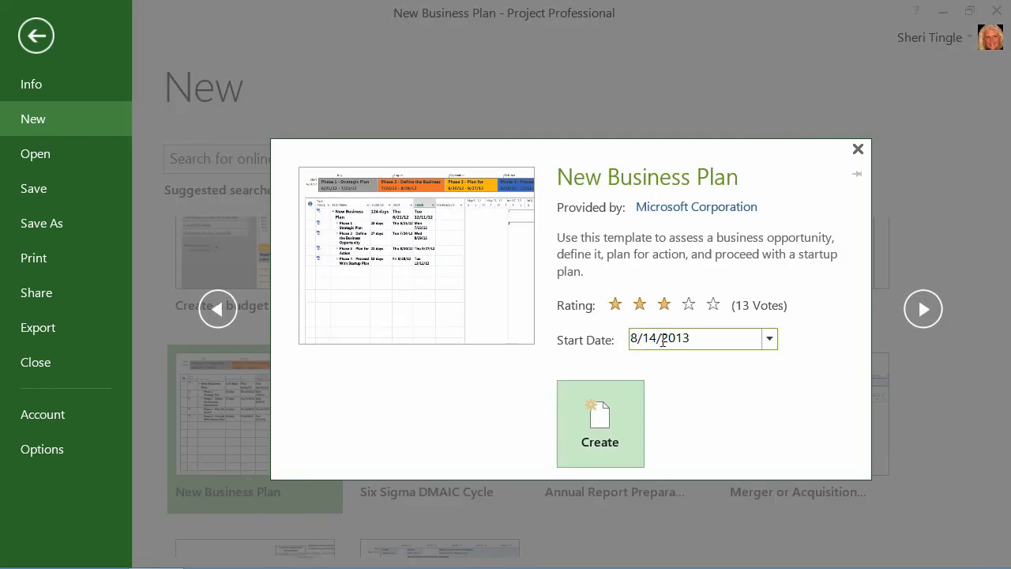
{"action": "triple_click", "coordinate": [687, 338]}
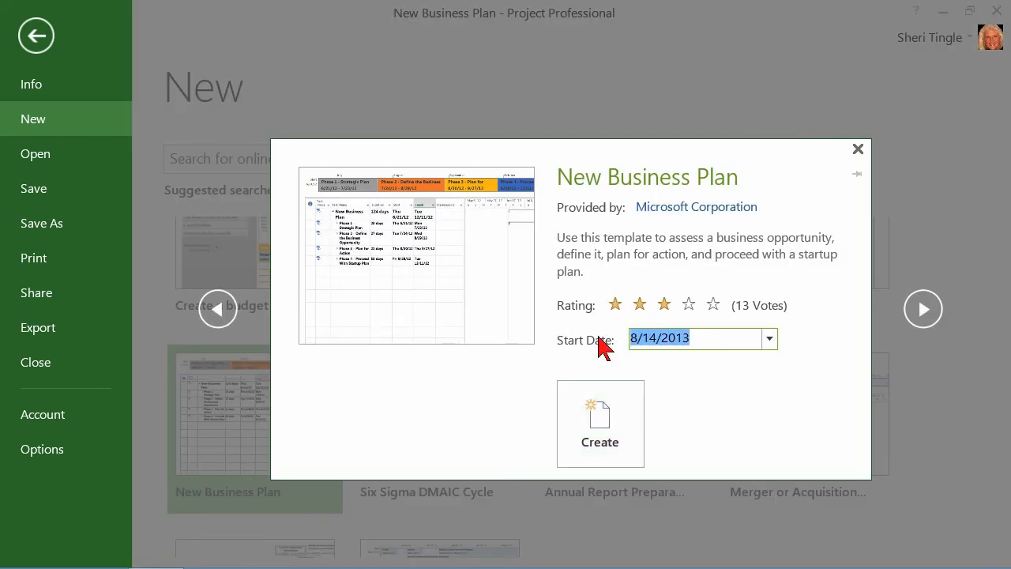
{"action": "type", "text": "1/1/2015"}
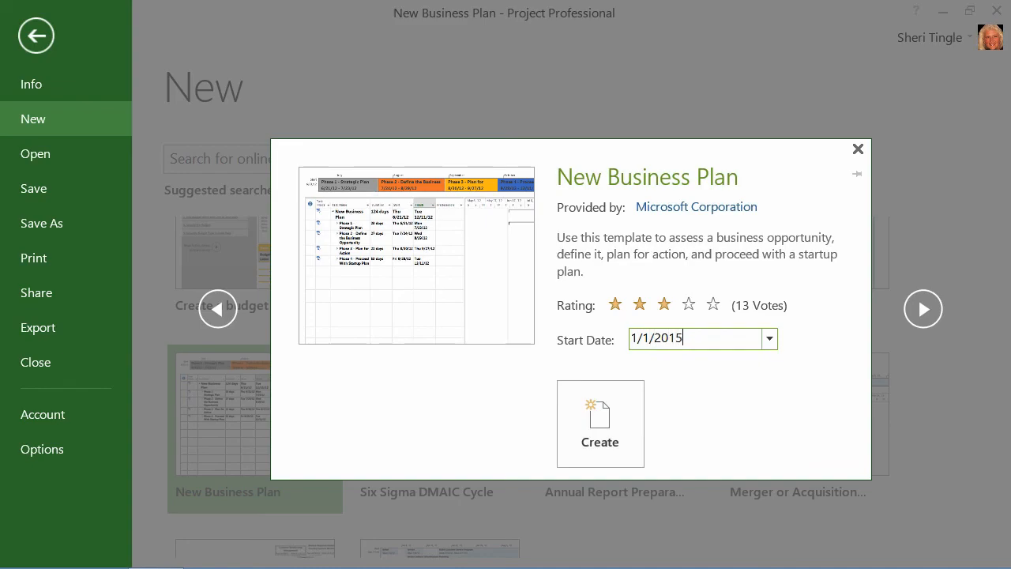
{"action": "left_click", "coordinate": [600, 423]}
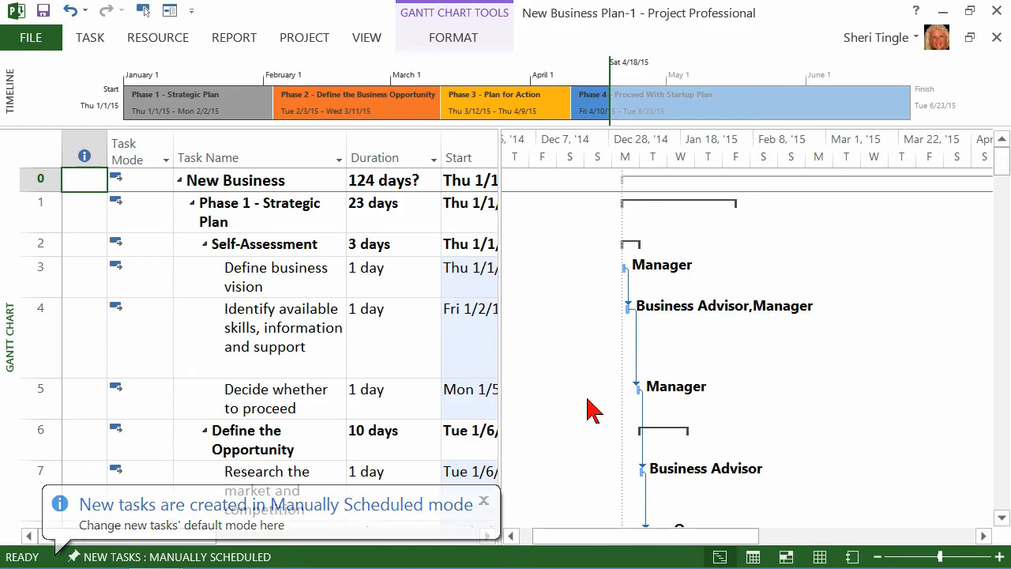
- Dismiss the 'New tasks are created in Manually Scheduled mode' notice over the Gantt chart
{"action": "left_click", "coordinate": [484, 499]}
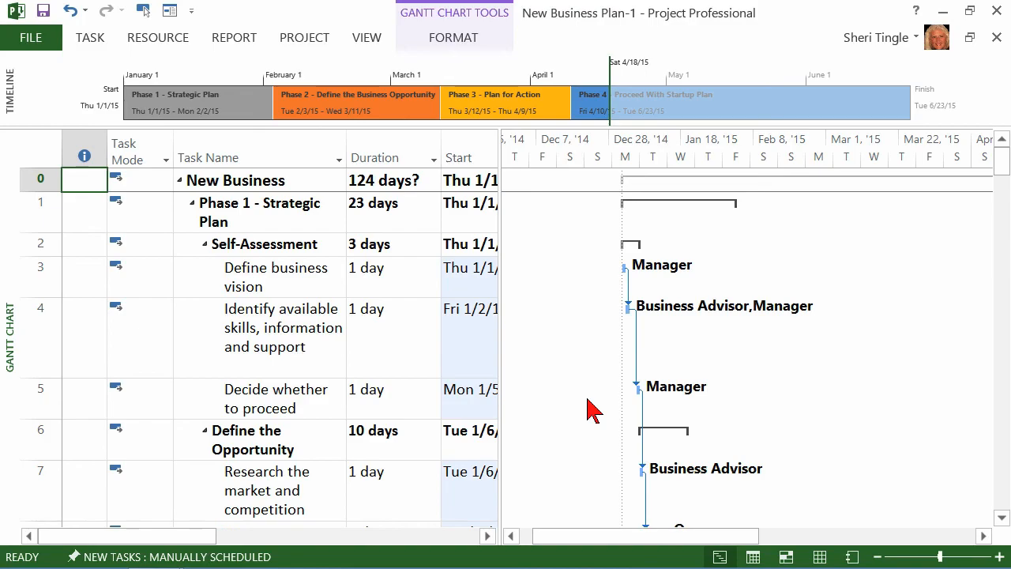